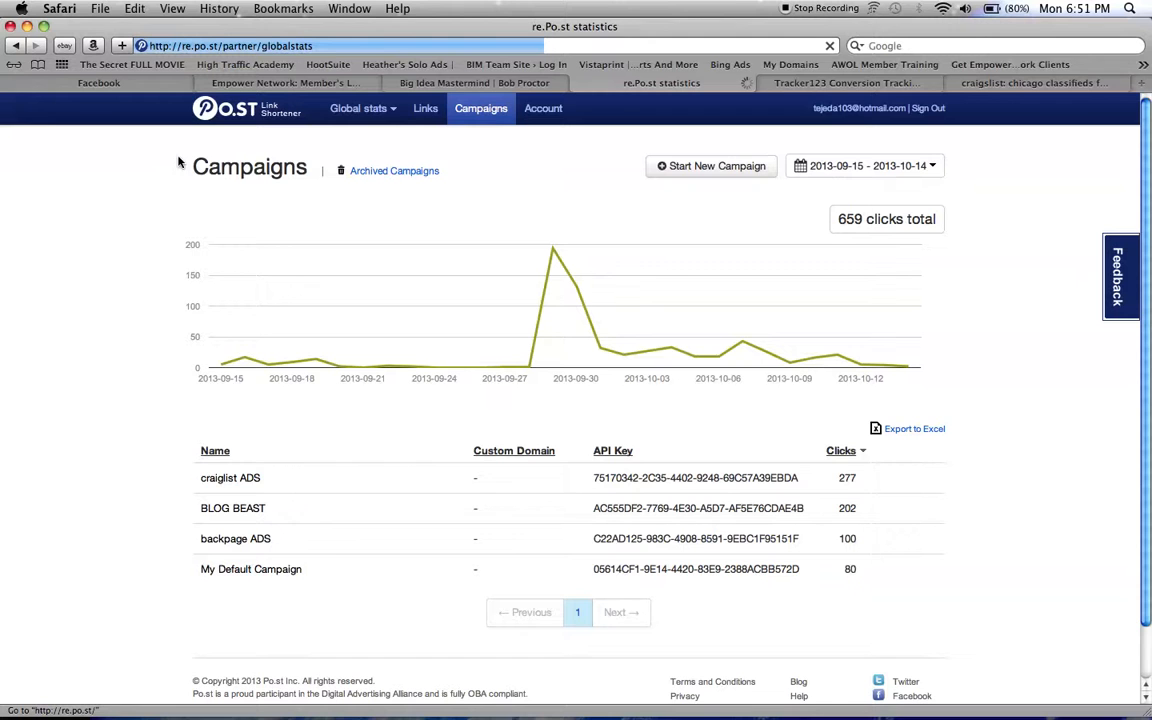
# Open Global stats to reach the Stats on All Links page.
pyautogui.click(358, 108)
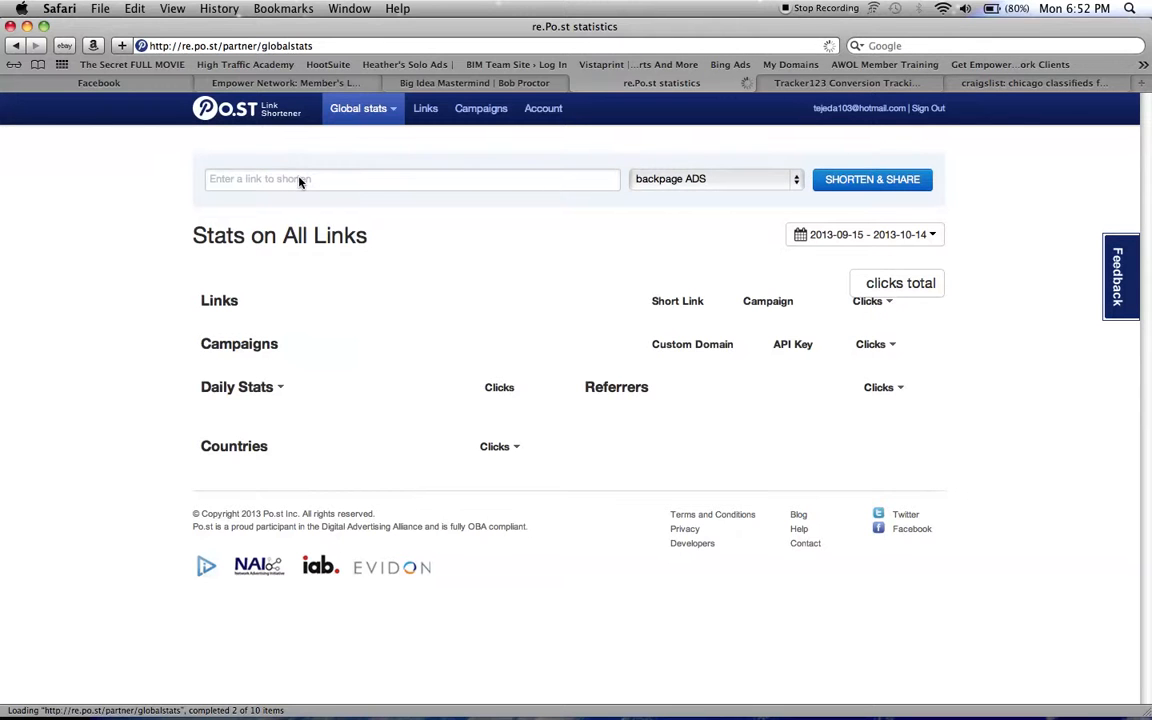
pyautogui.moveTo(330, 179)
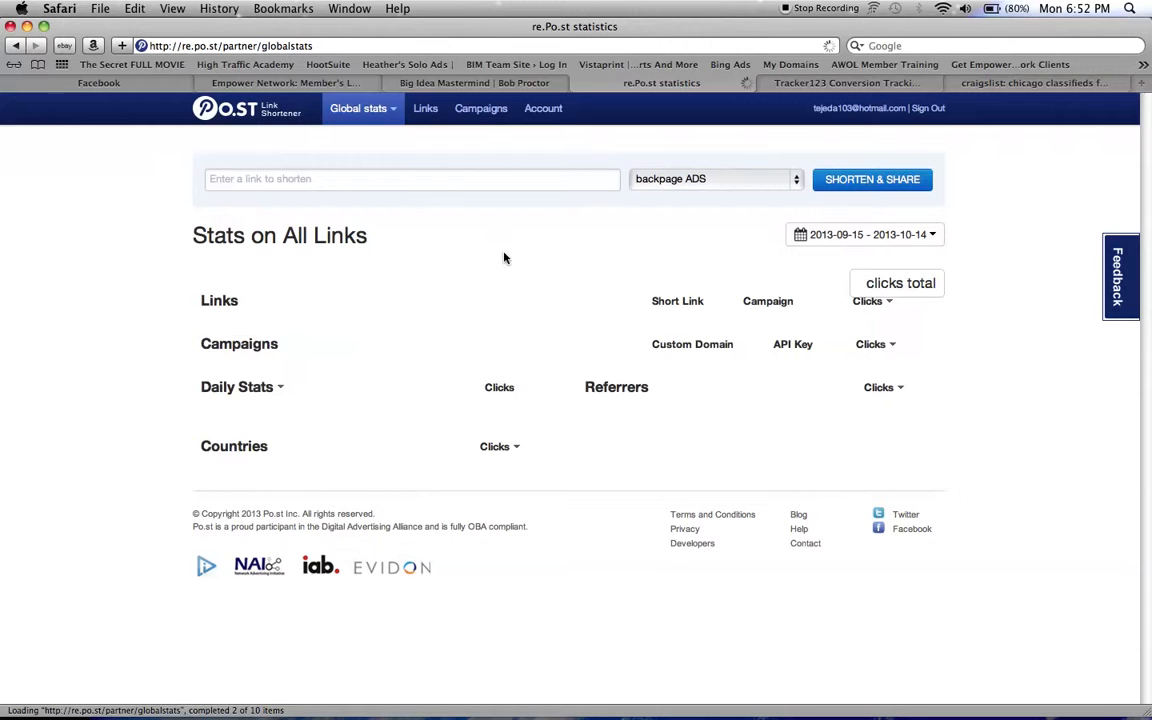
pyautogui.moveTo(460, 195)
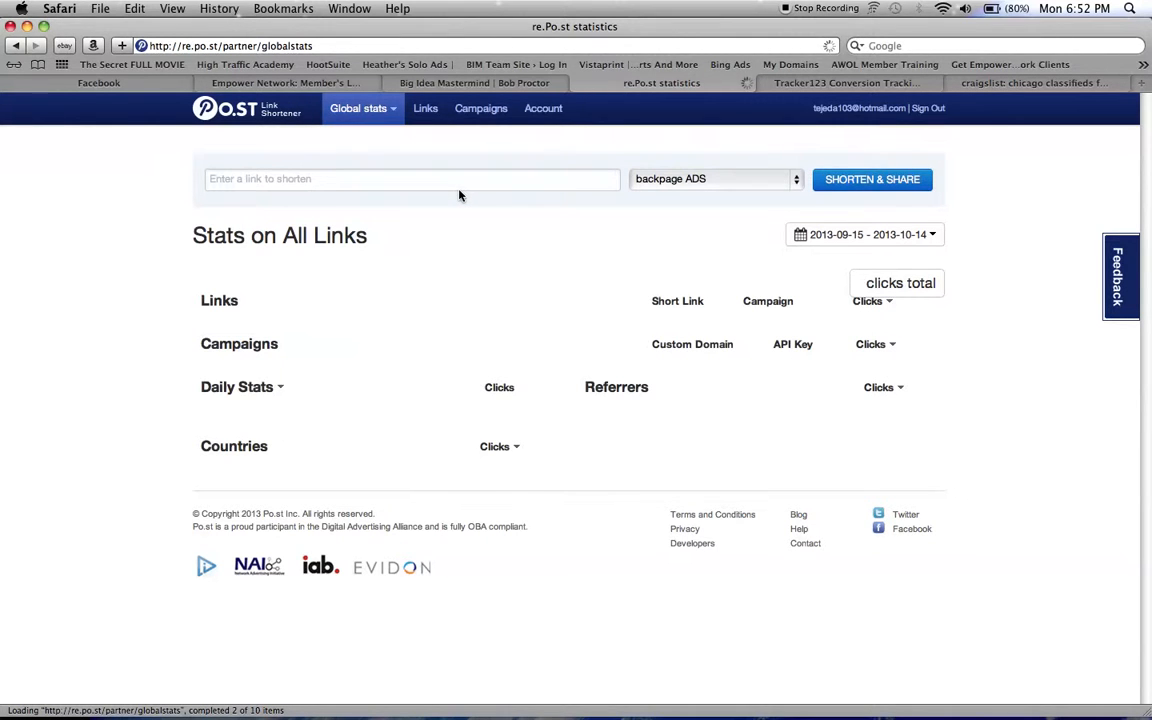
# Focus the shorten field and scroll down to the blogbeast URL in the Links table.
pyautogui.click(412, 179)
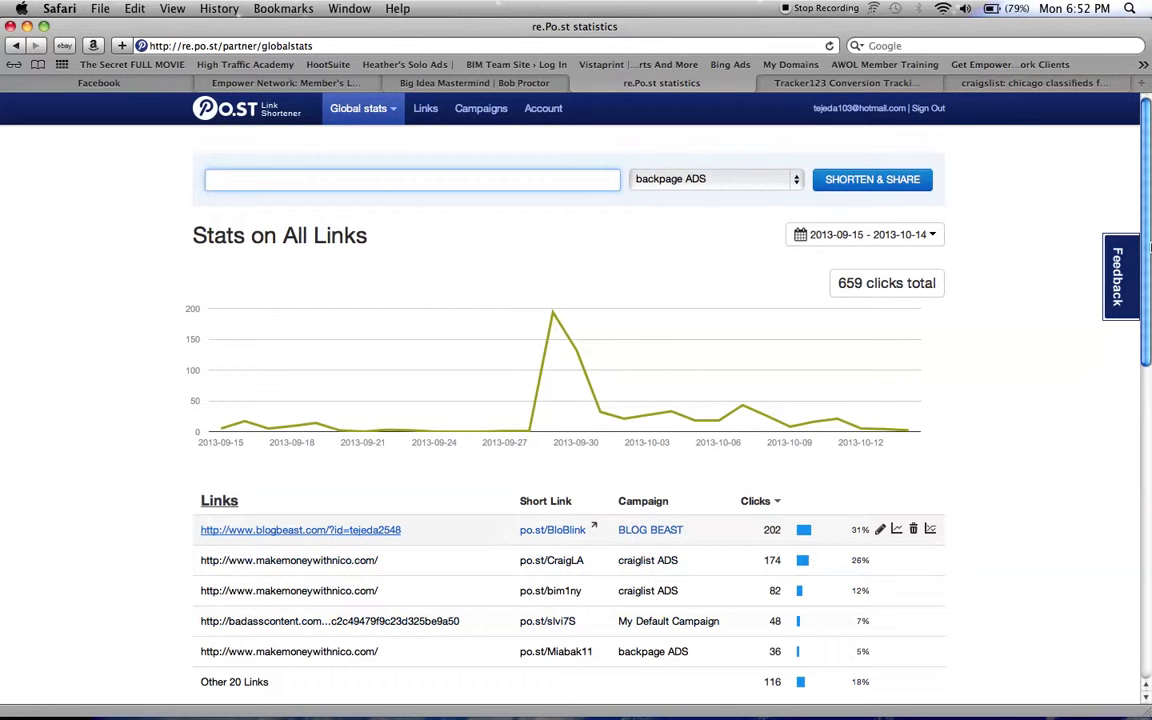
pyautogui.moveTo(475, 610)
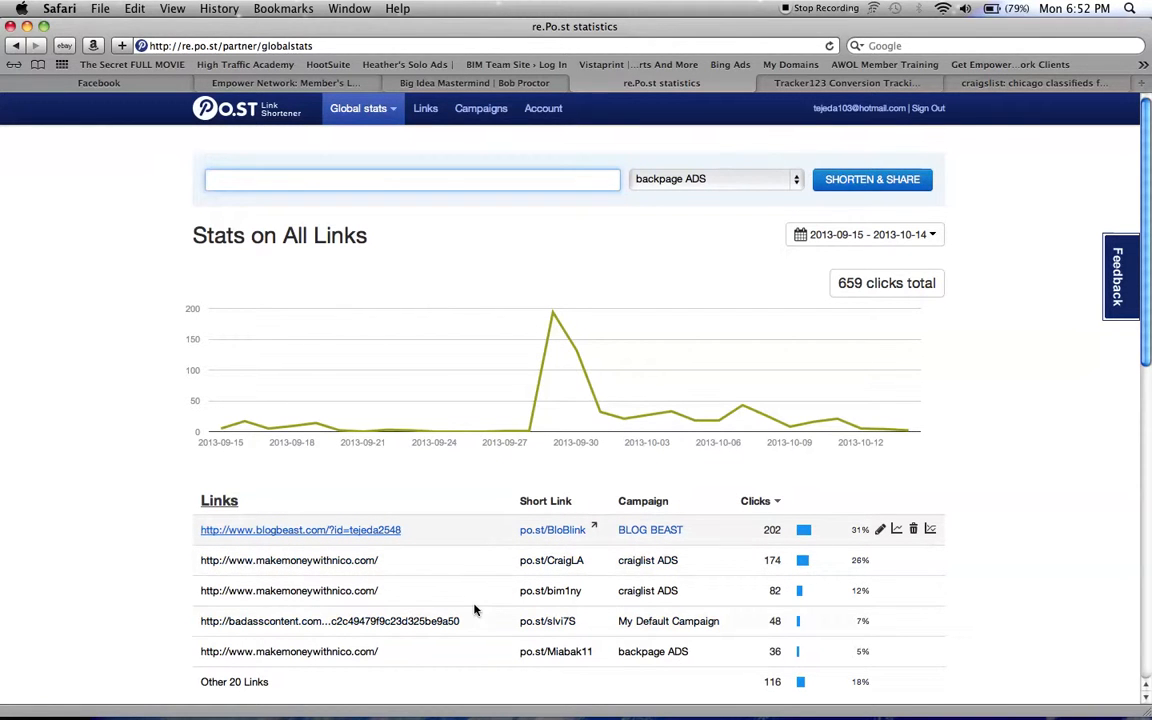
pyautogui.moveTo(289, 560)
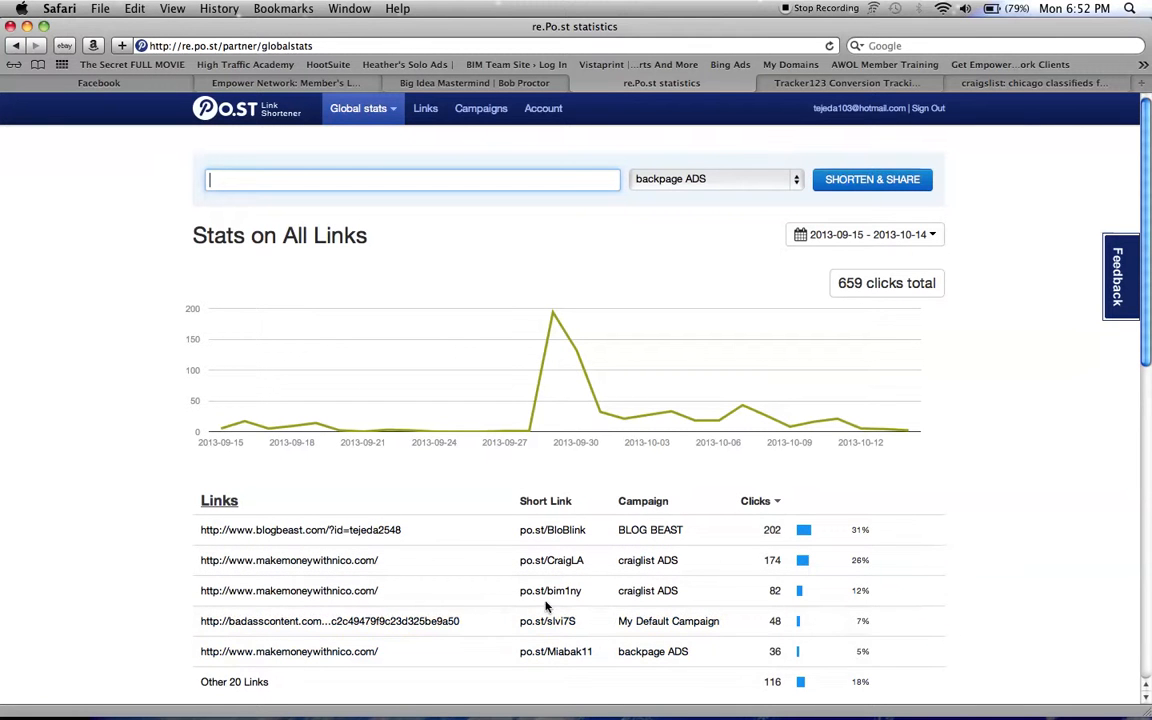
pyautogui.moveTo(307, 83)
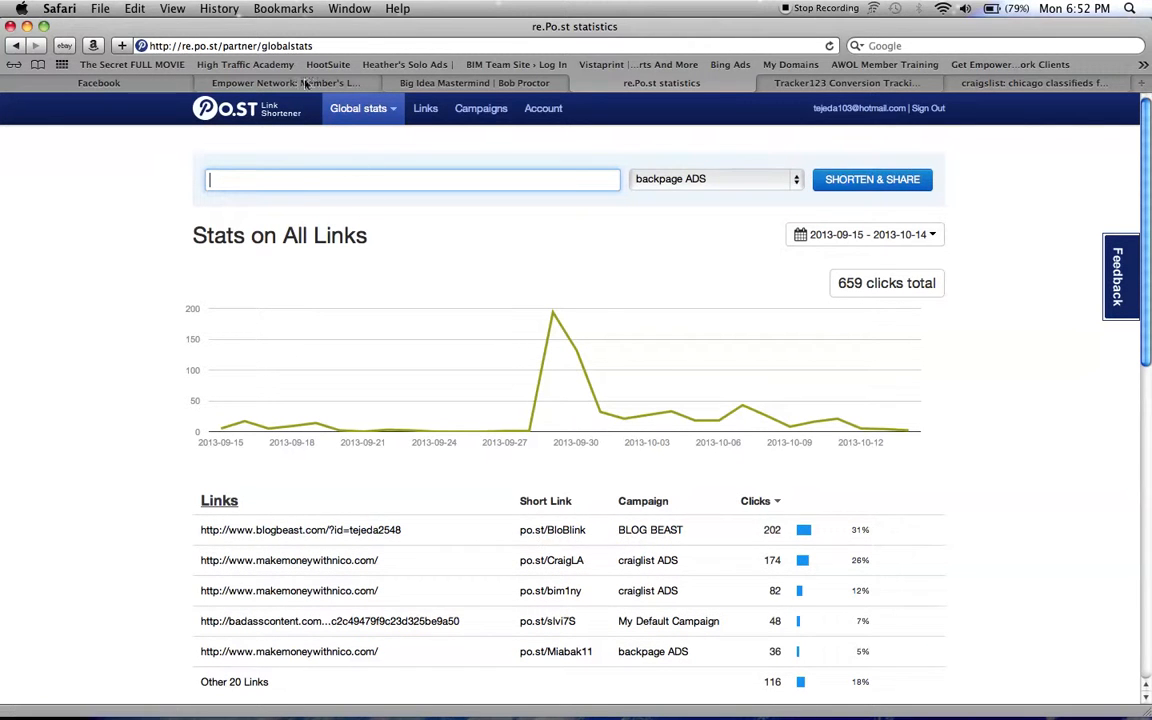
pyautogui.moveTo(319, 294)
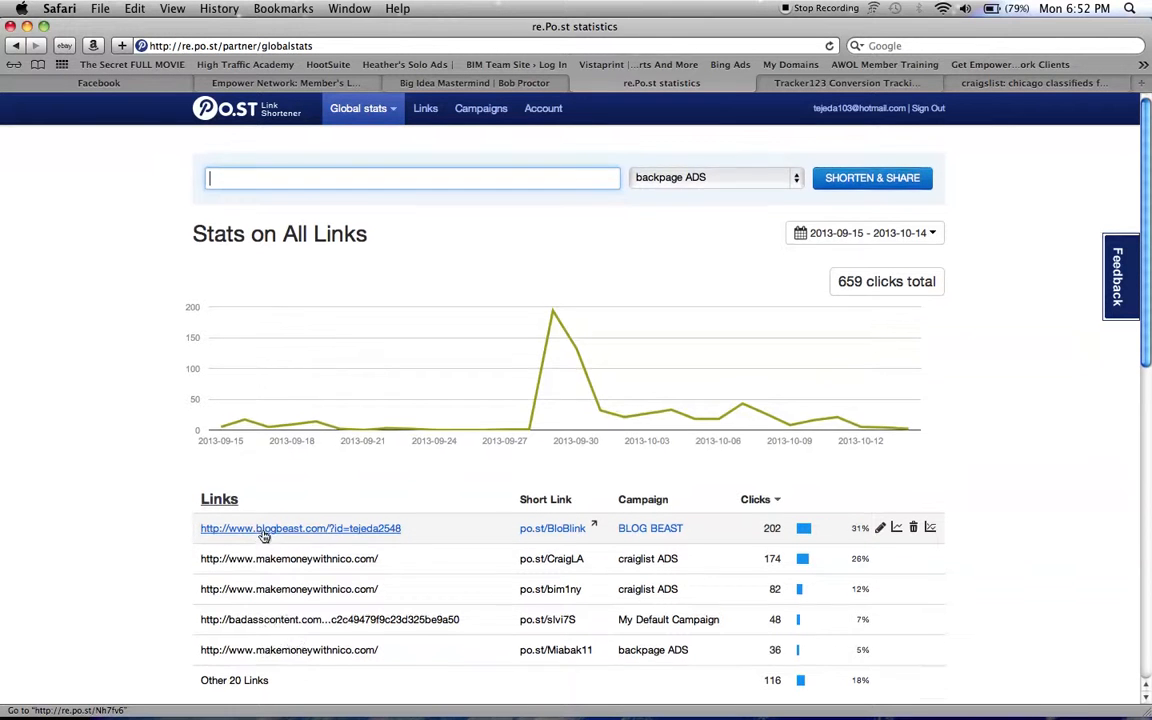
pyautogui.scroll(-3)
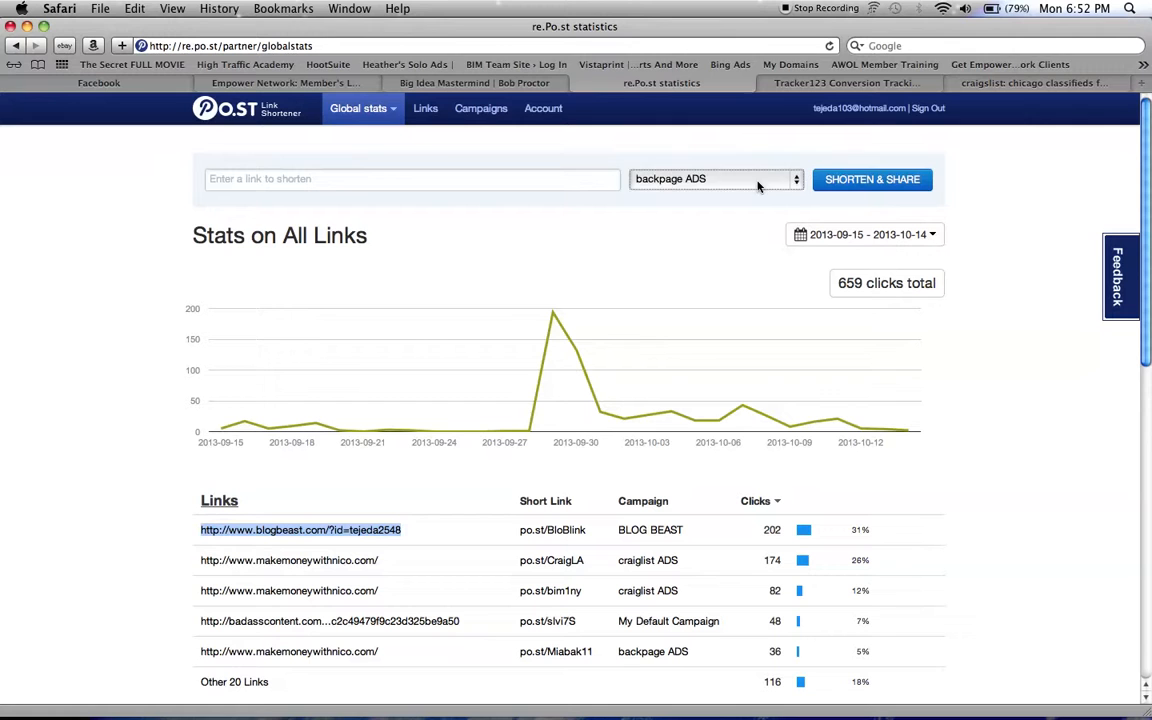
pyautogui.click(715, 178)
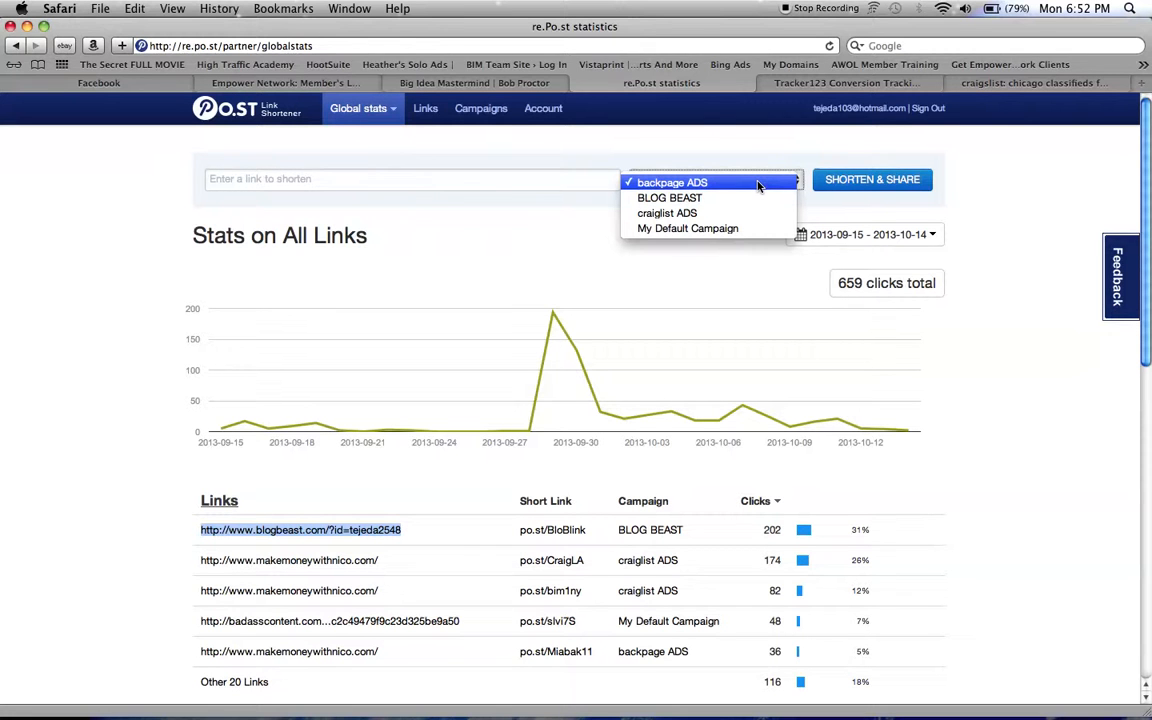
pyautogui.moveTo(742, 188)
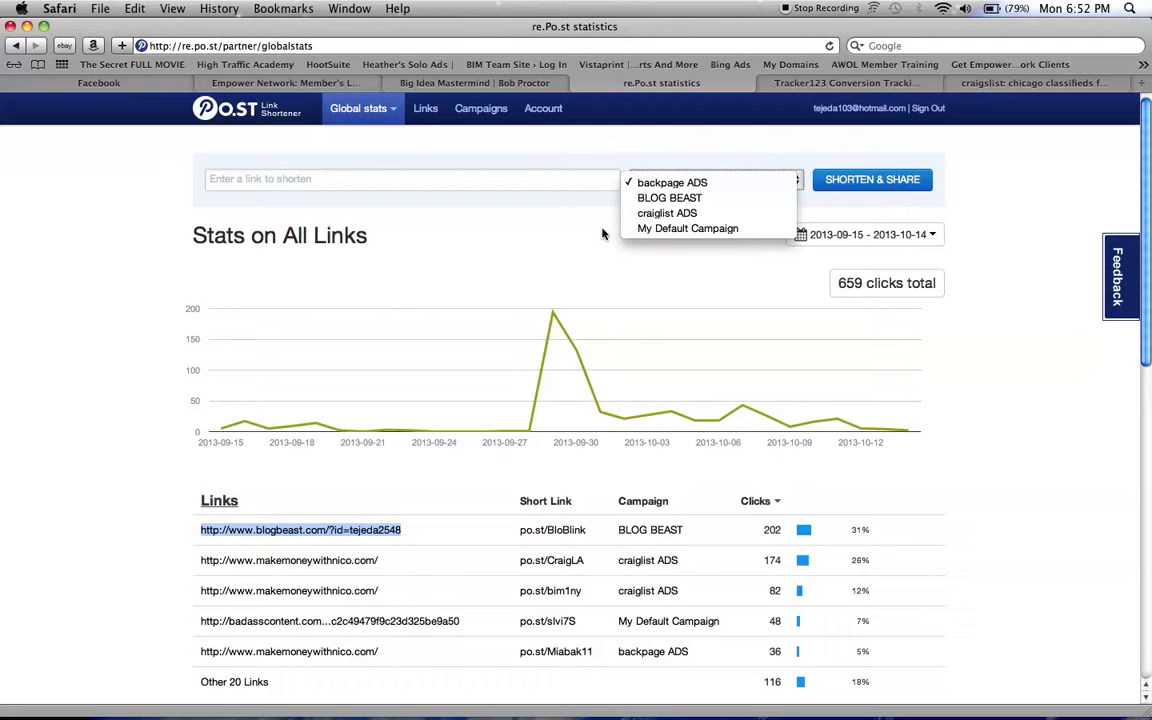
pyautogui.click(672, 182)
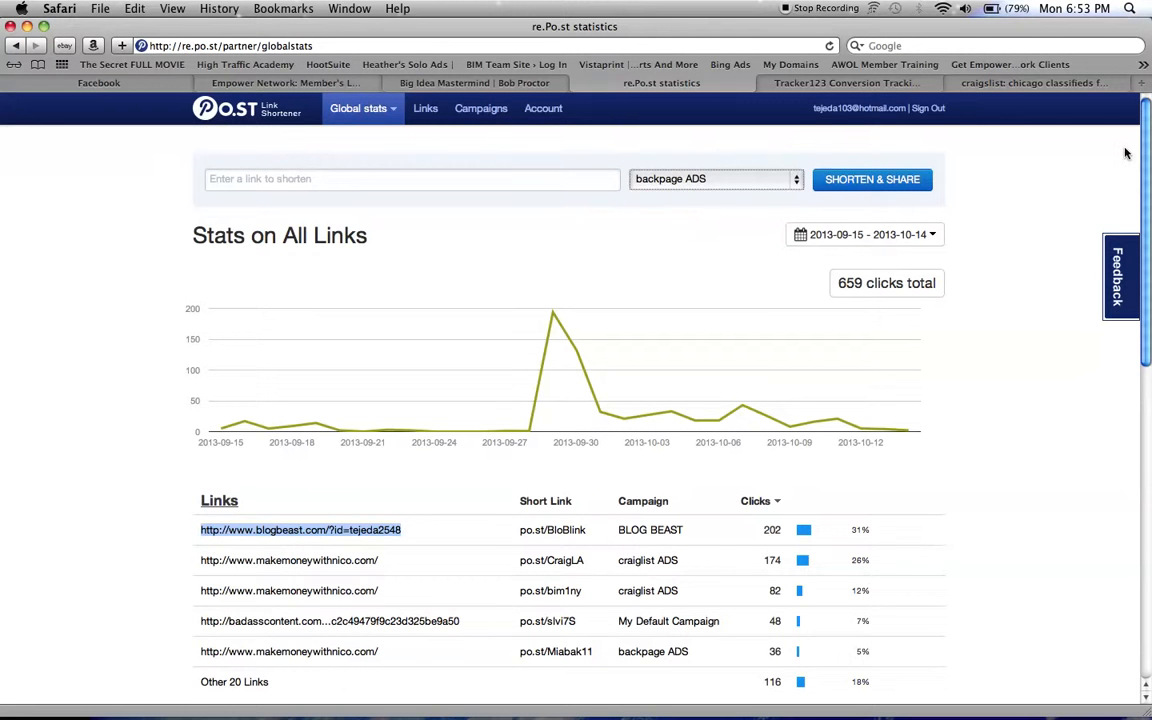
pyautogui.scroll(-3)
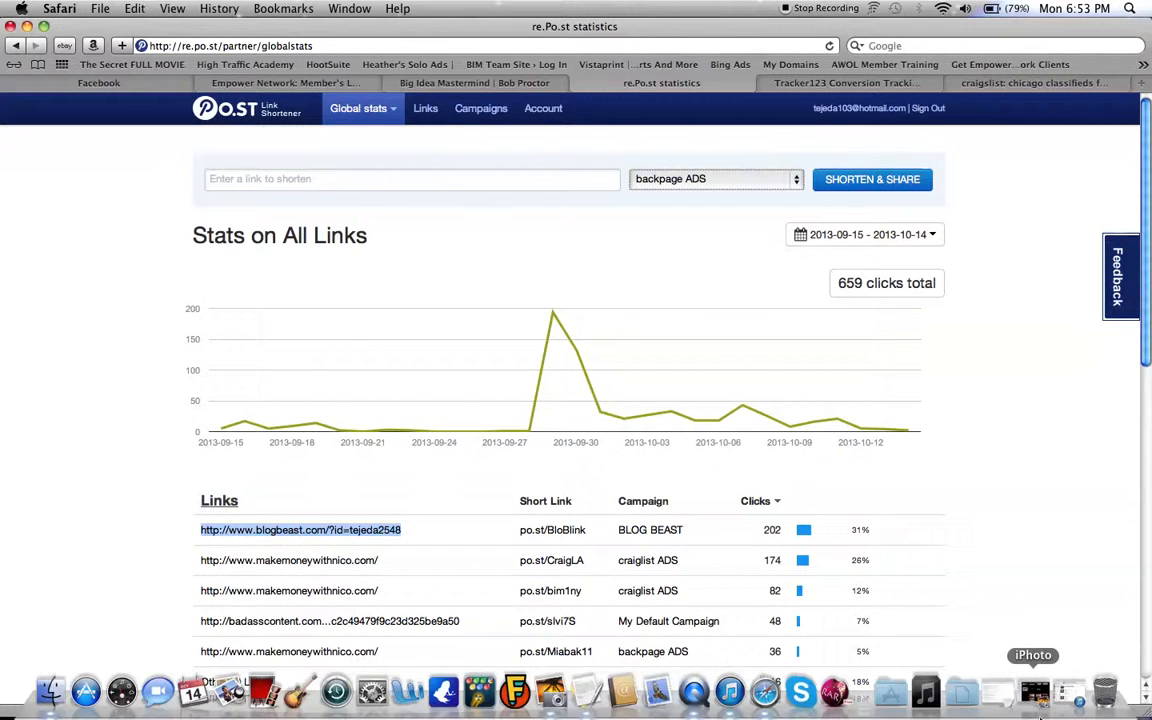
pyautogui.moveTo(550, 690)
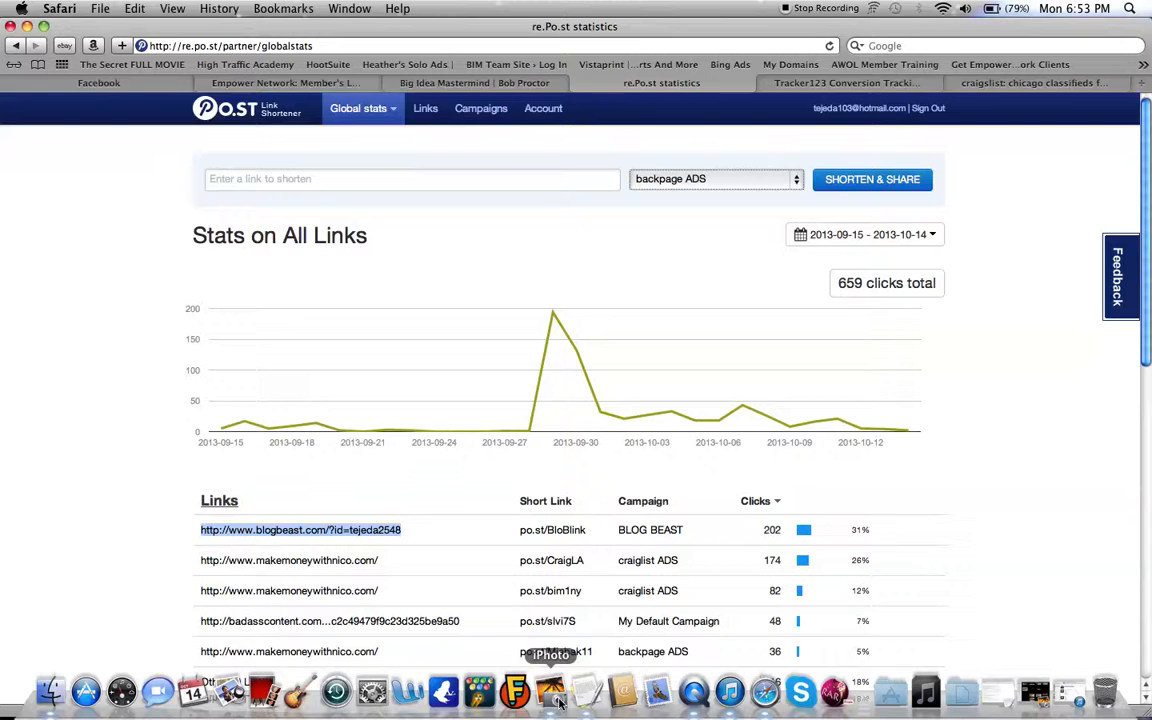
# Paste the blogbeast URL, file it under My Default Campaign, and shorten it to po.st/a884Cm.
pyautogui.click(550, 690)
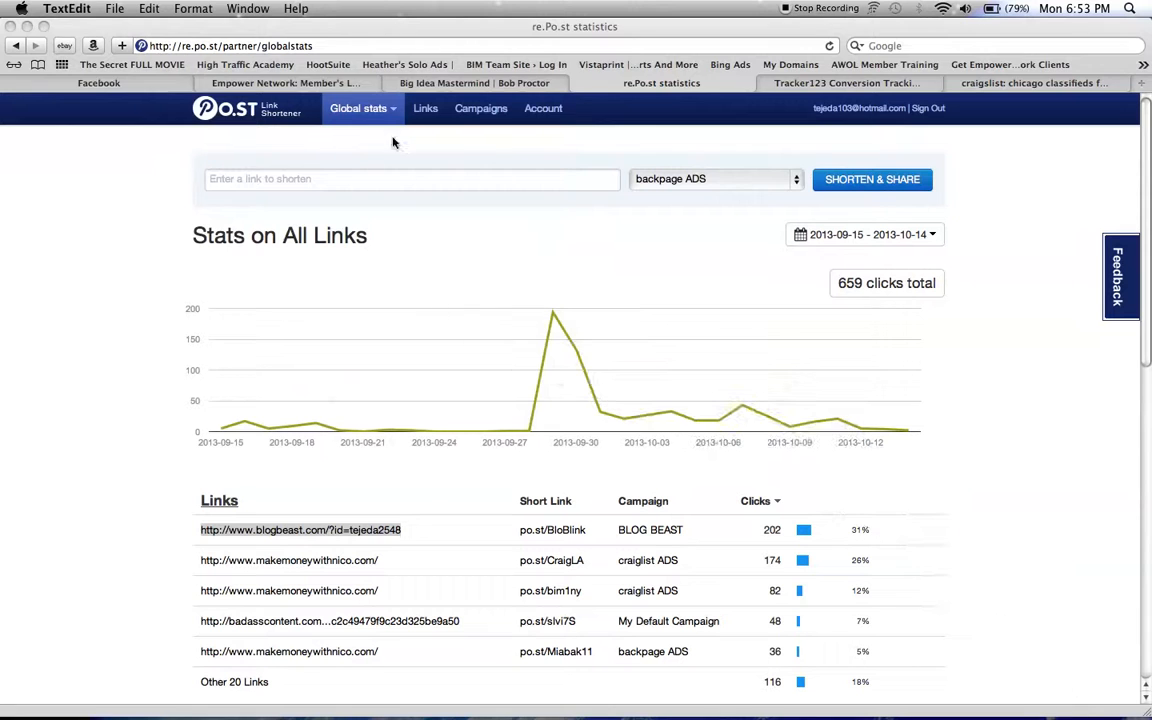
pyautogui.rightClick(410, 179)
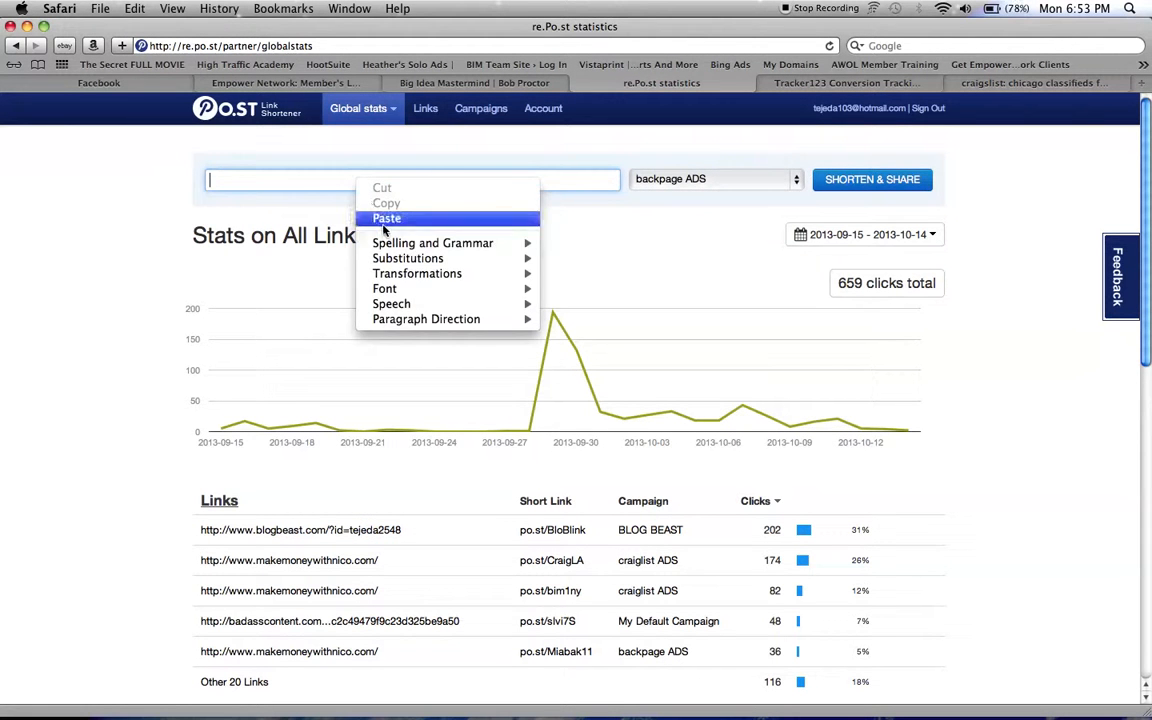
pyautogui.click(386, 218)
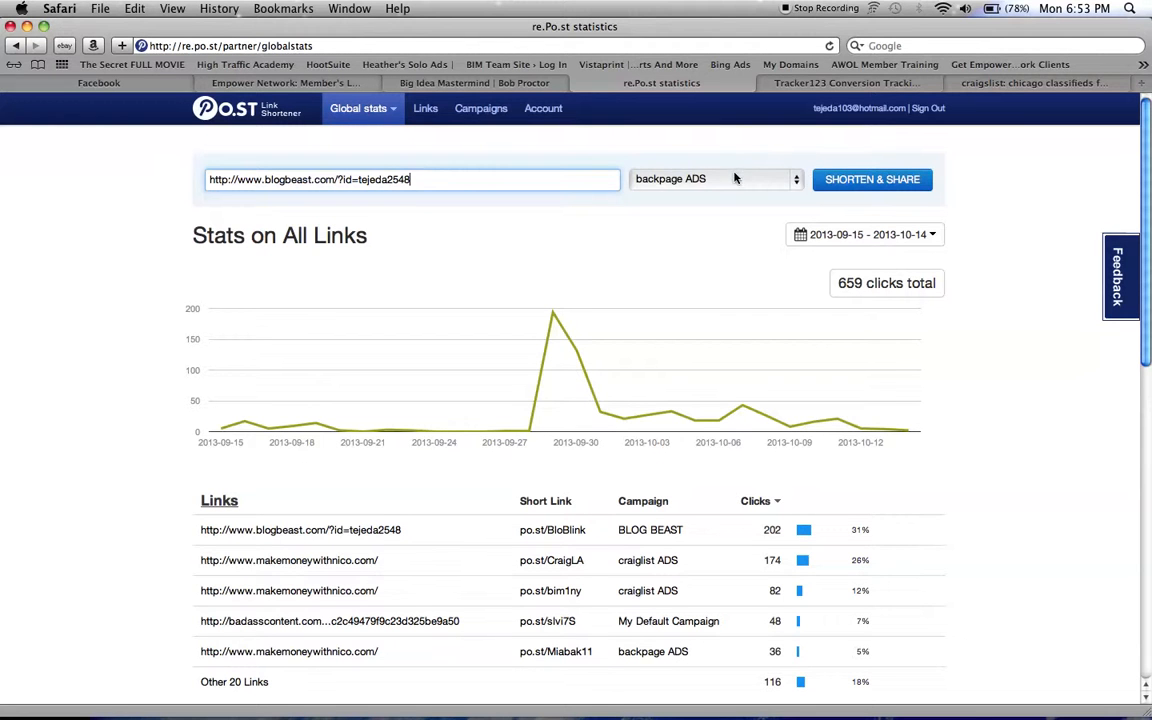
pyautogui.click(714, 179)
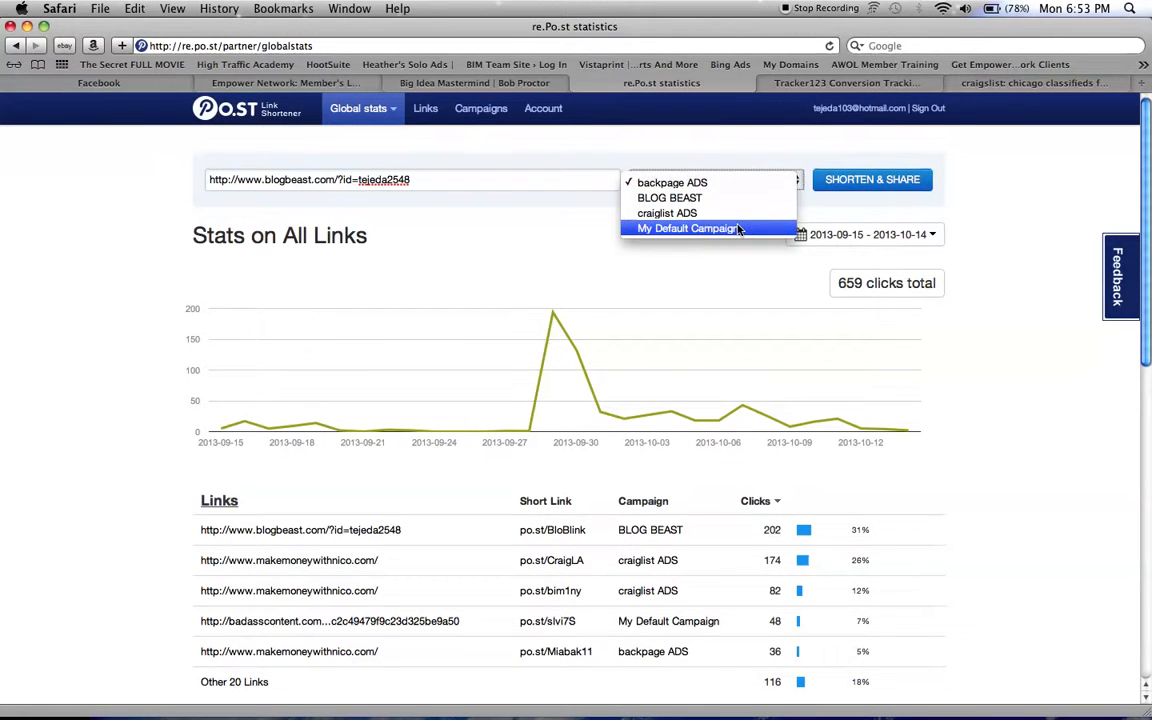
pyautogui.click(687, 228)
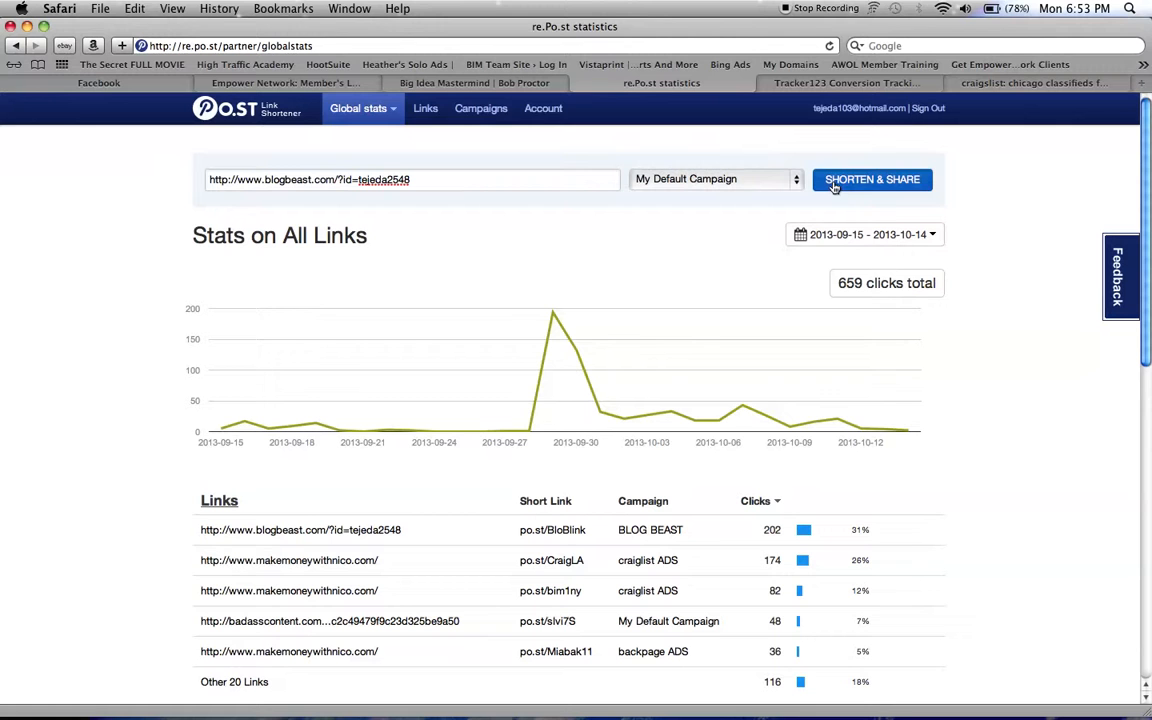
pyautogui.moveTo(770, 223)
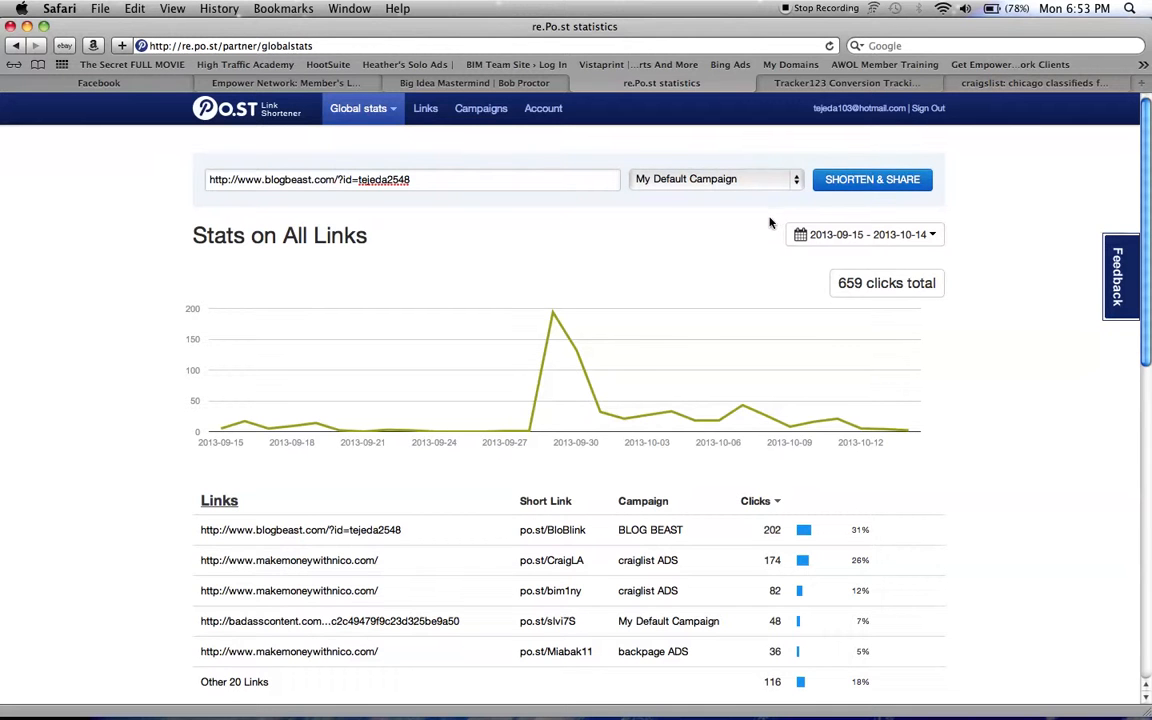
pyautogui.click(871, 179)
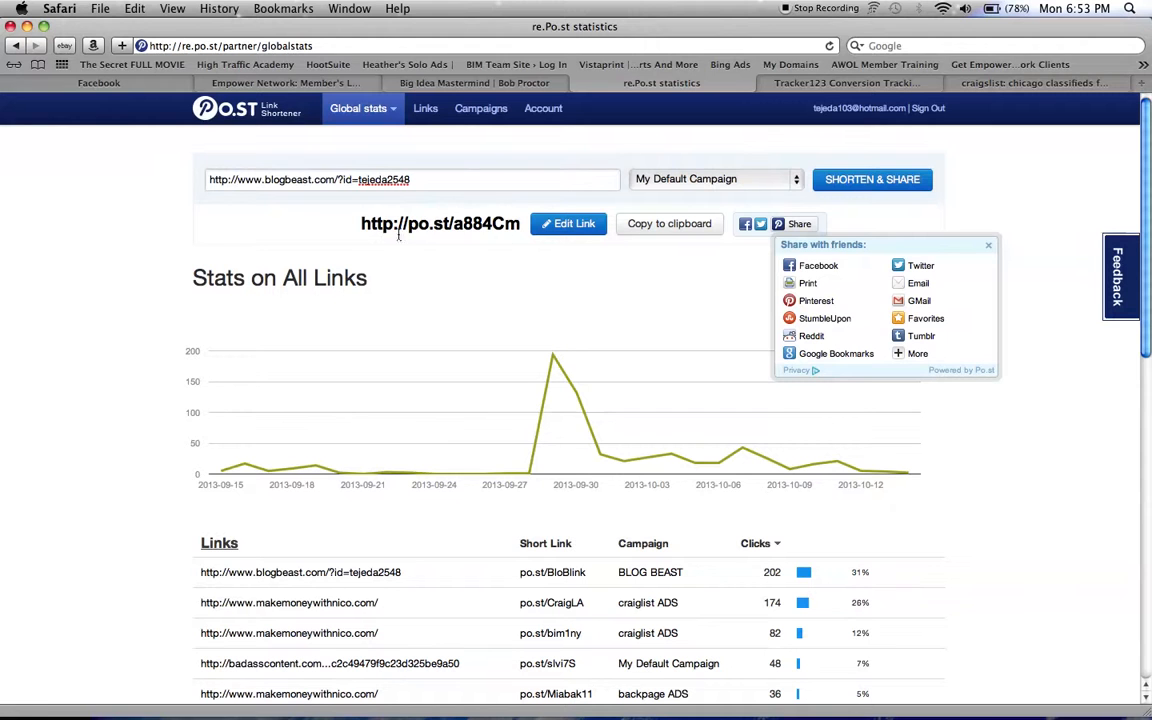
# Try saving 'blogbeast' as the short link's custom ending.
pyautogui.click(568, 223)
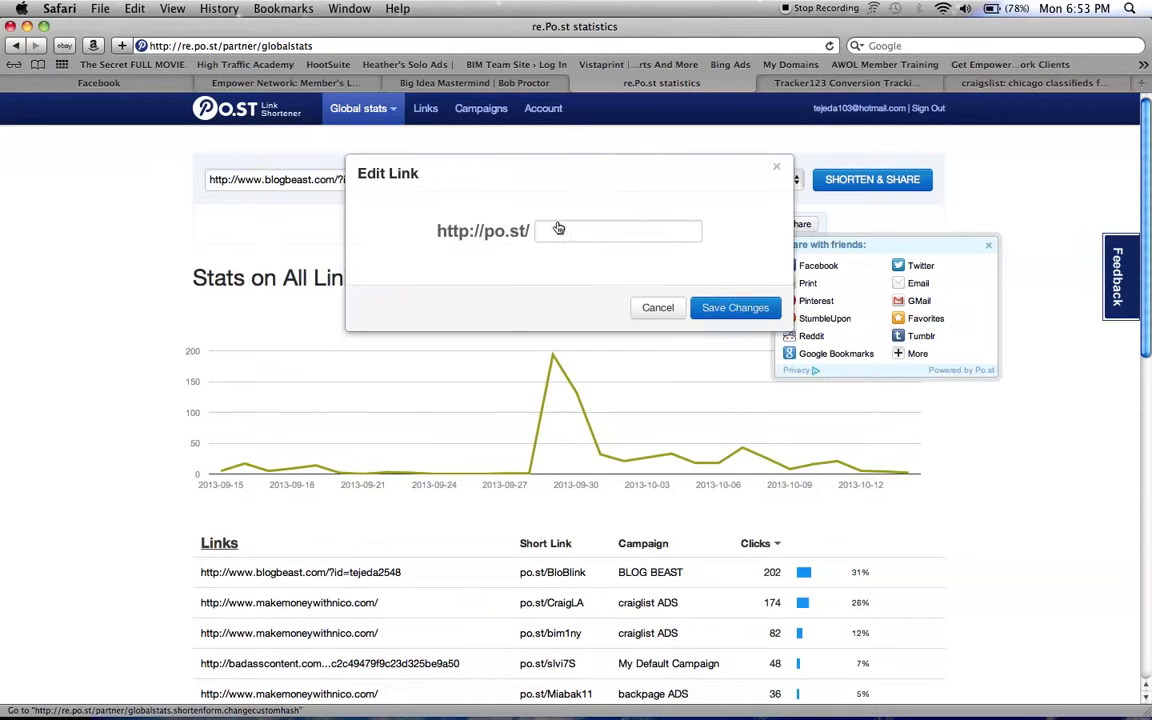
pyautogui.write('a884Cm')
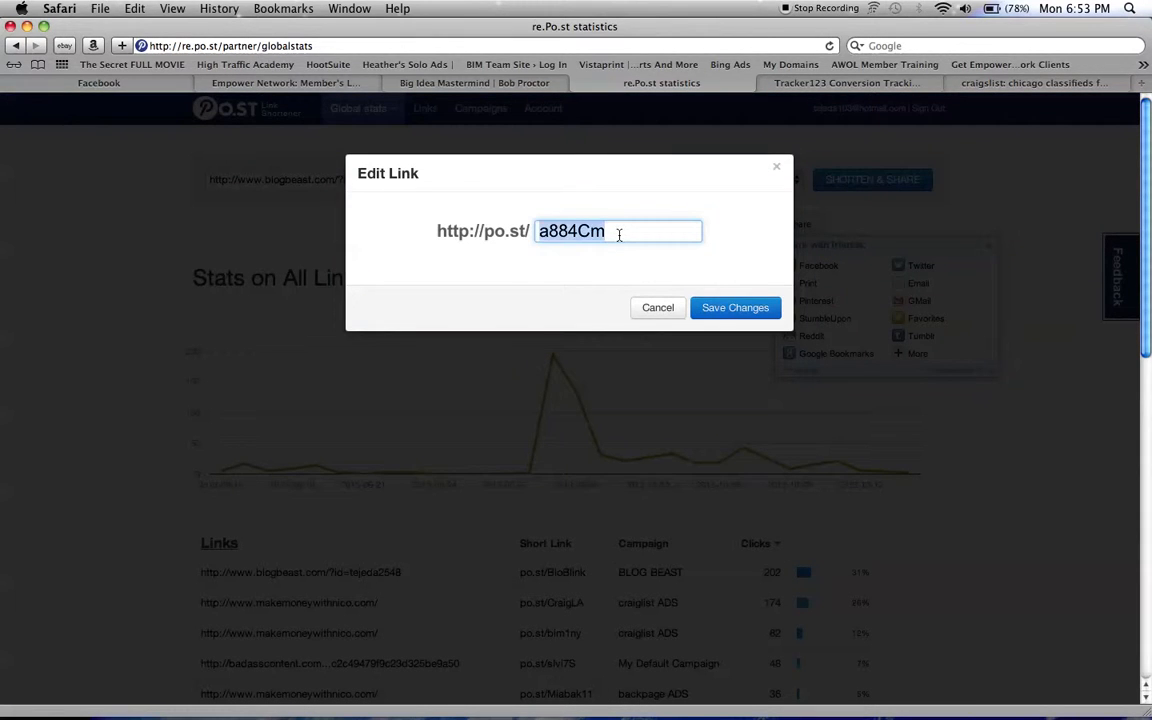
pyautogui.write('blo')
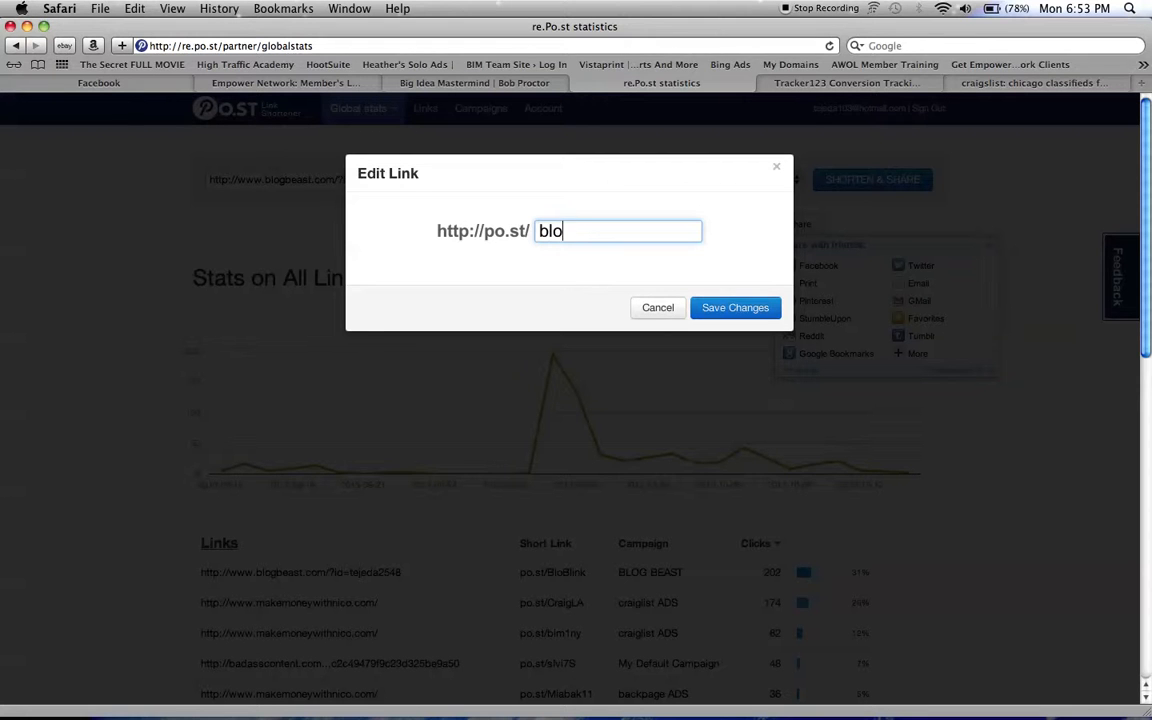
pyautogui.write('gbeat')
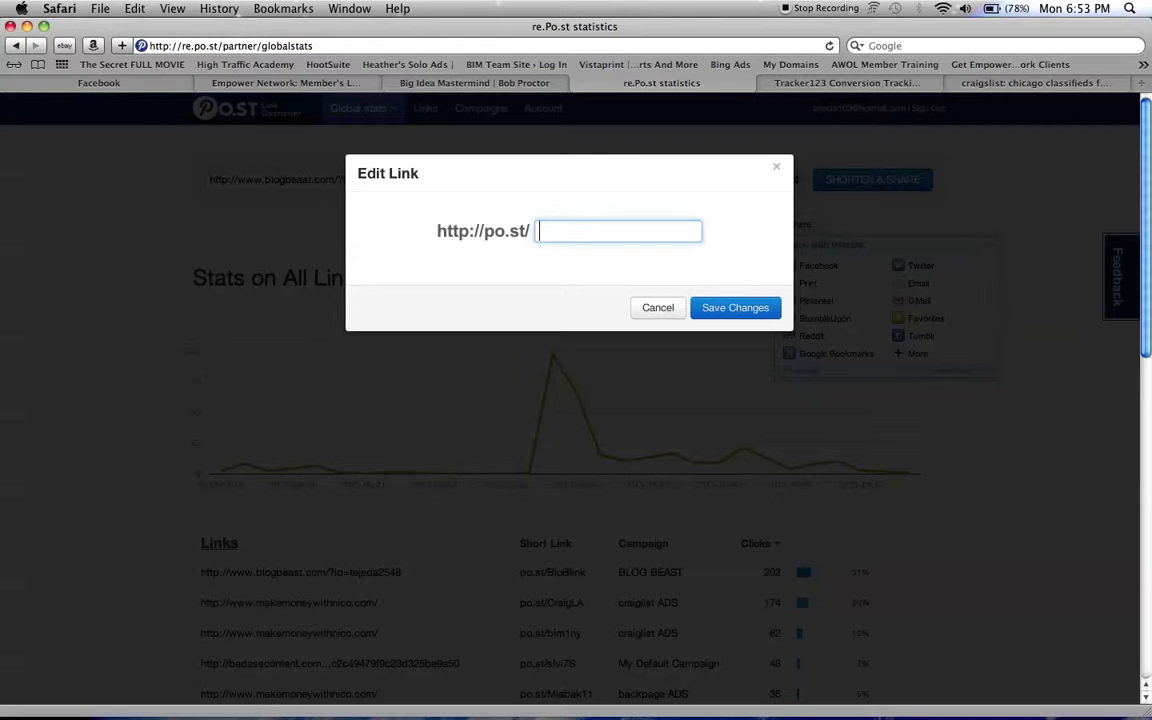
pyautogui.write('money')
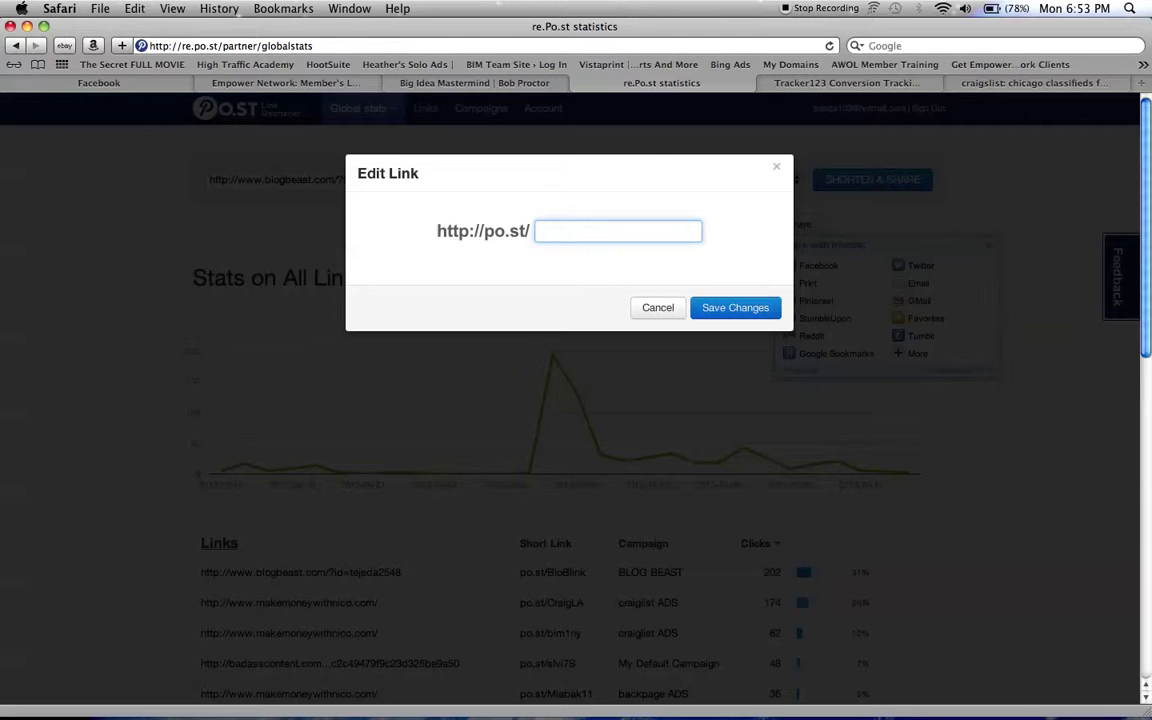
pyautogui.write('blogb')
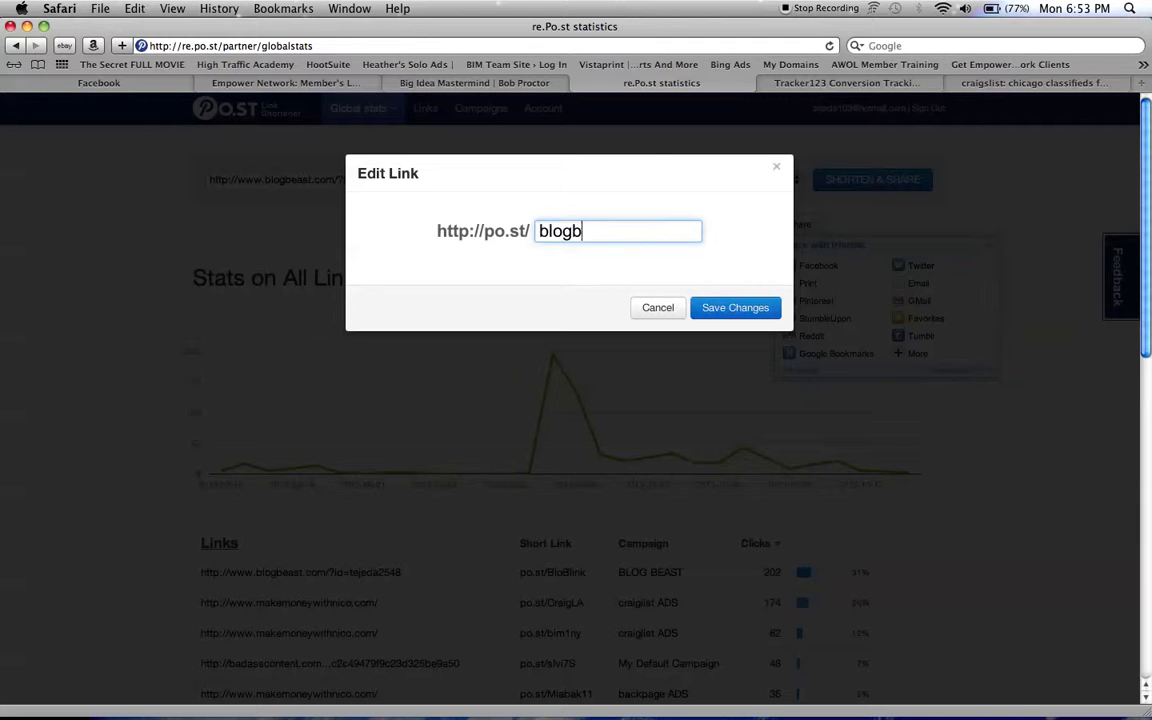
pyautogui.write('east')
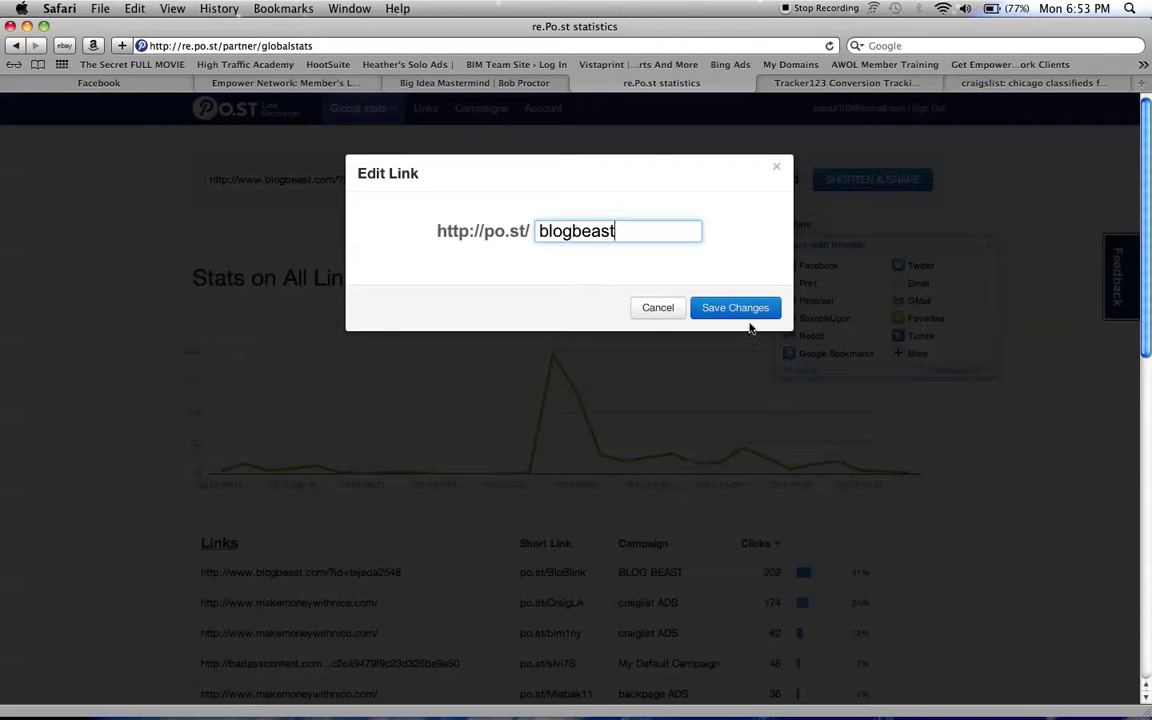
pyautogui.click(735, 307)
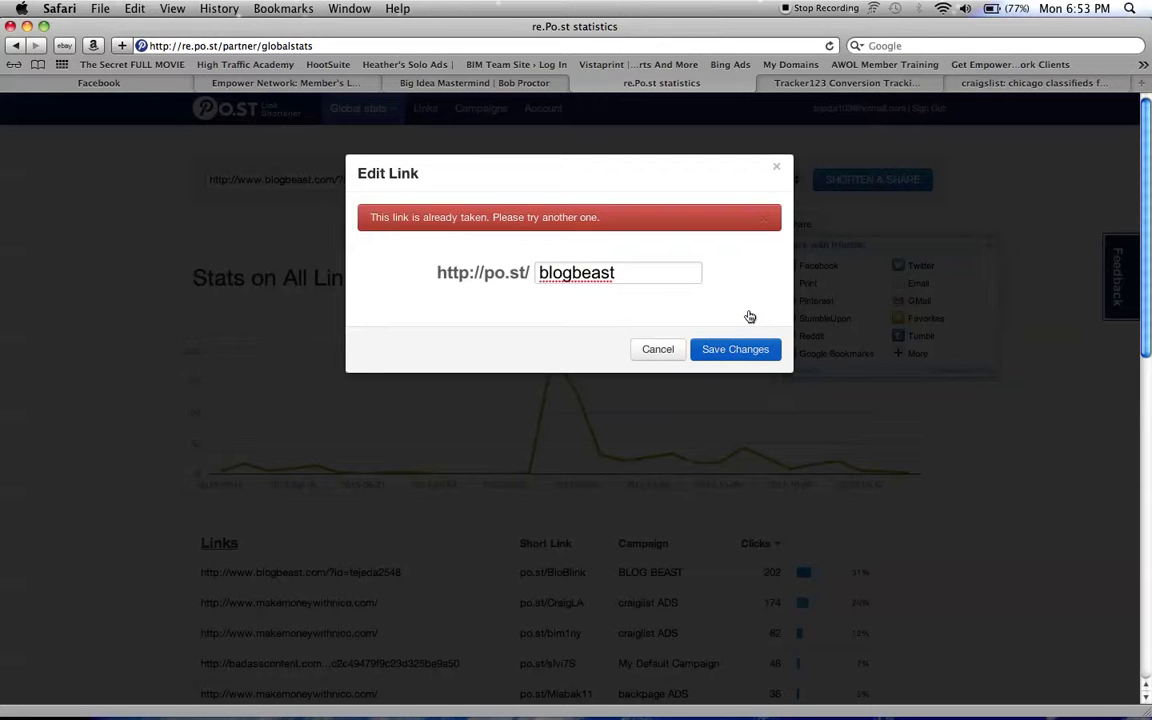
# Change the taken ending to 'blogbeast1234'.
pyautogui.click(618, 272)
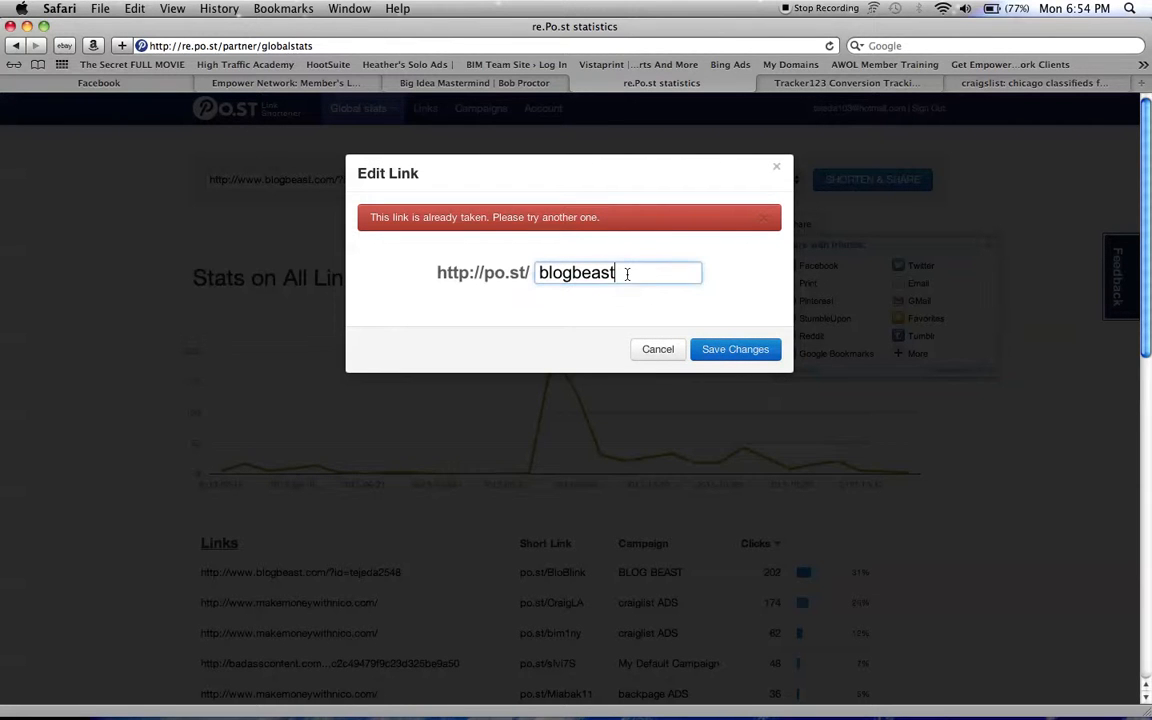
pyautogui.write('1')
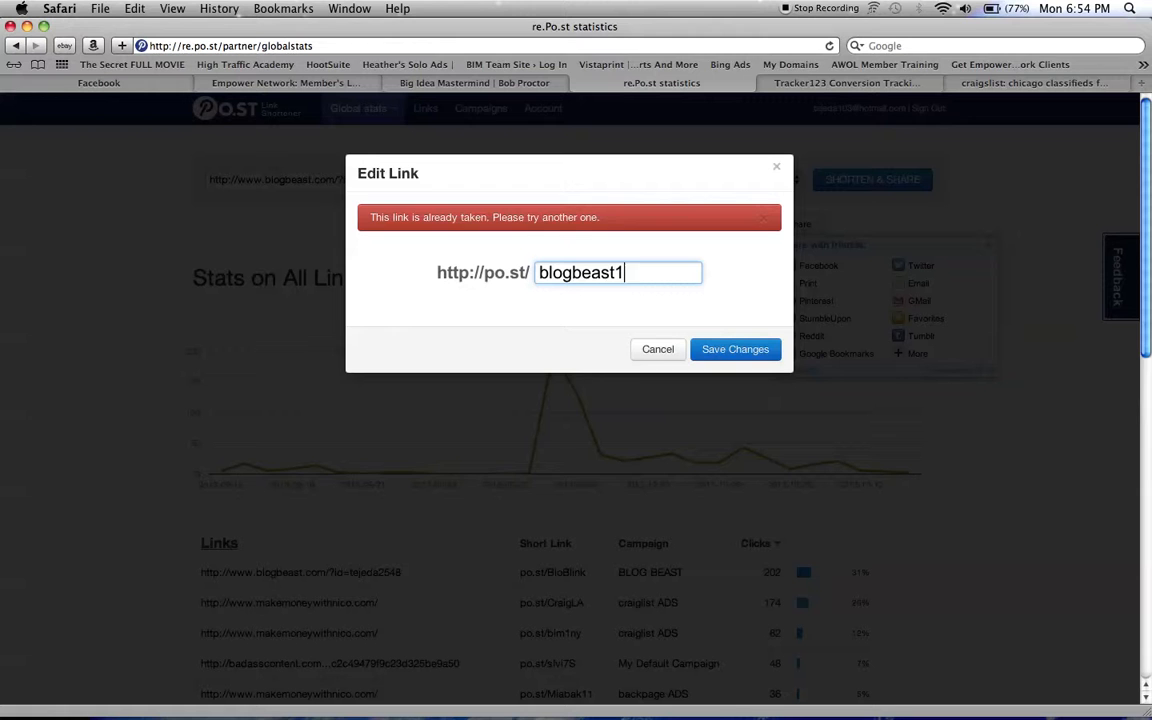
pyautogui.write('234')
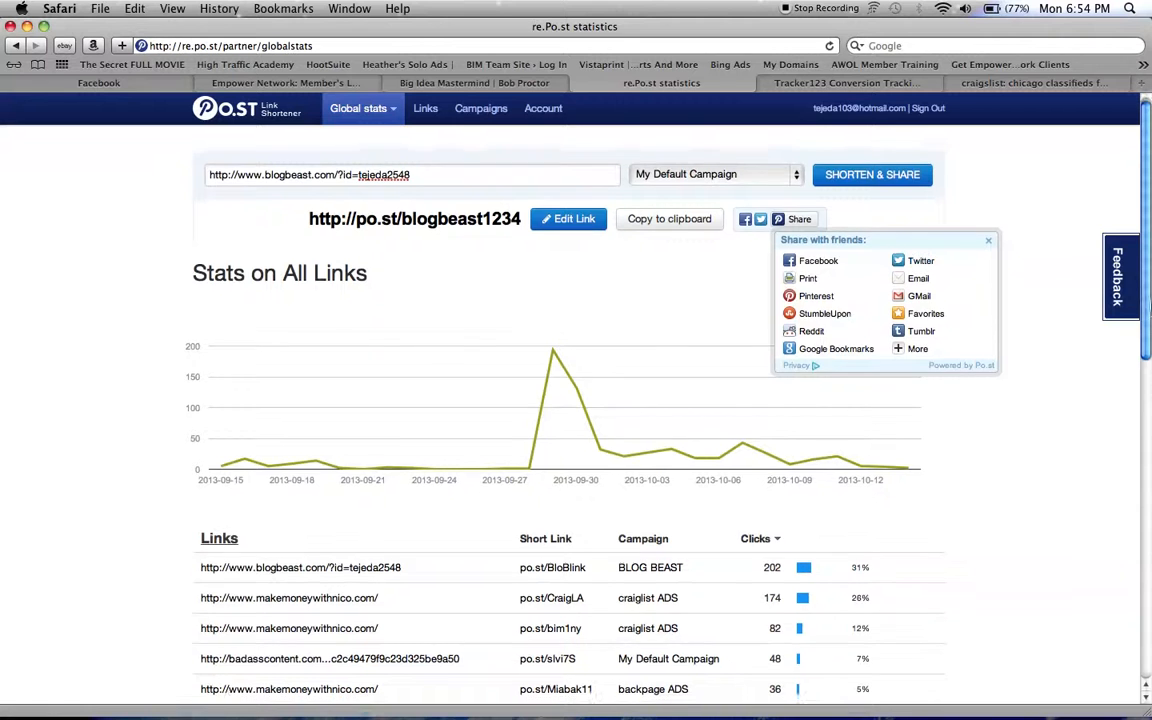
# Scroll down and follow Other 20 Links to the full Links list.
pyautogui.scroll(-3)
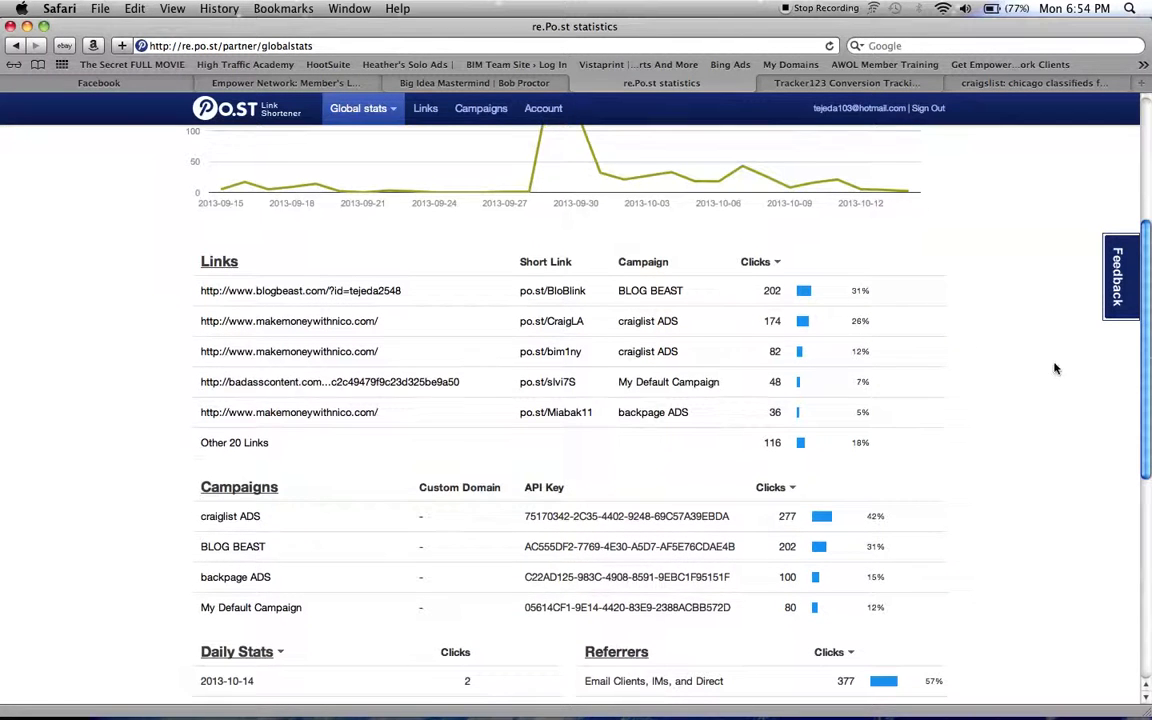
pyautogui.click(234, 442)
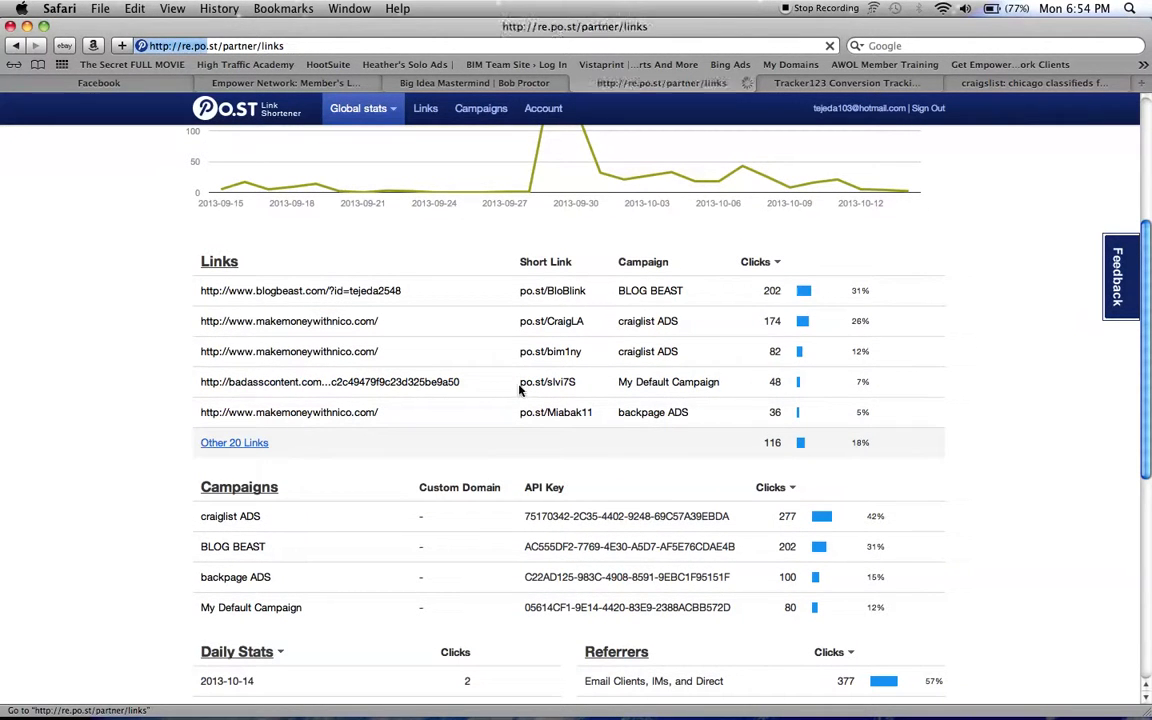
pyautogui.click(425, 108)
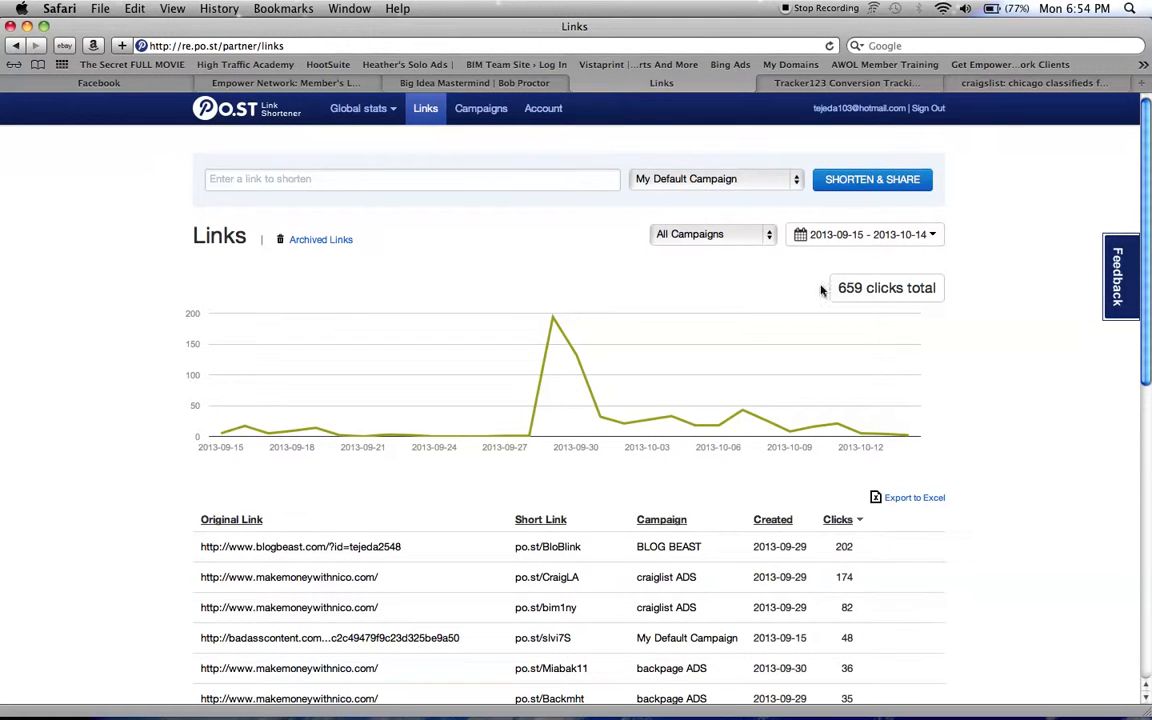
# Scroll the Links table to find po.st/blogbeast1234, then go to Campaigns.
pyautogui.scroll(-3)
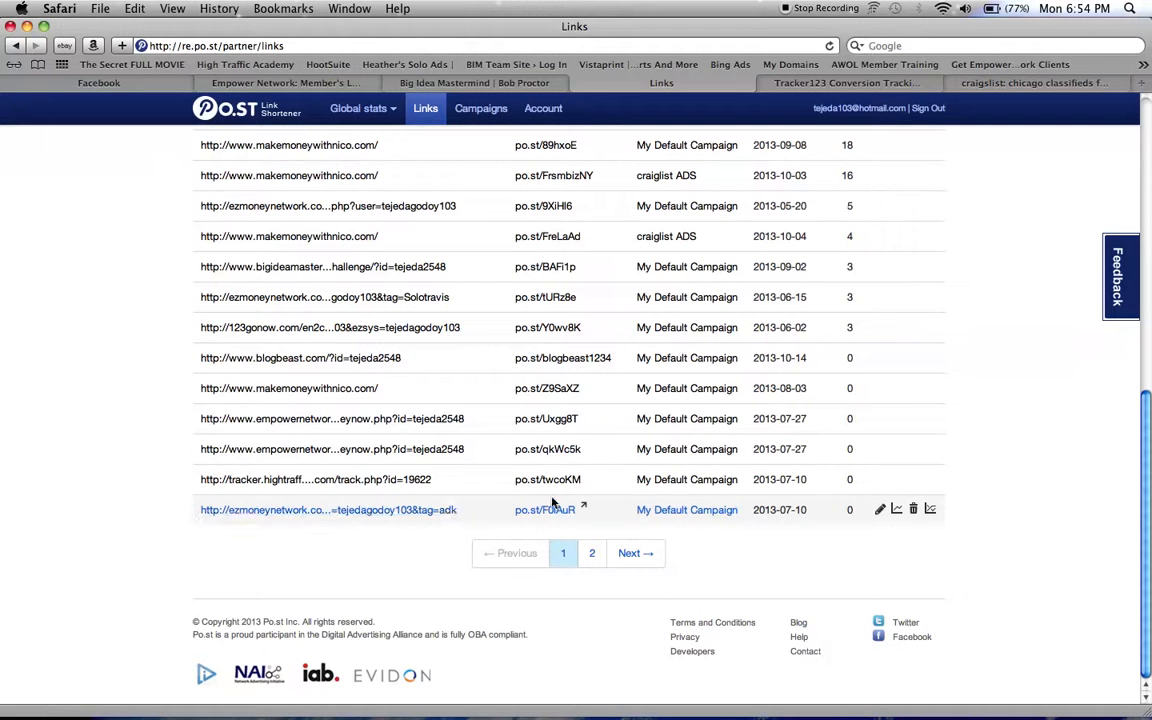
pyautogui.moveTo(466, 418)
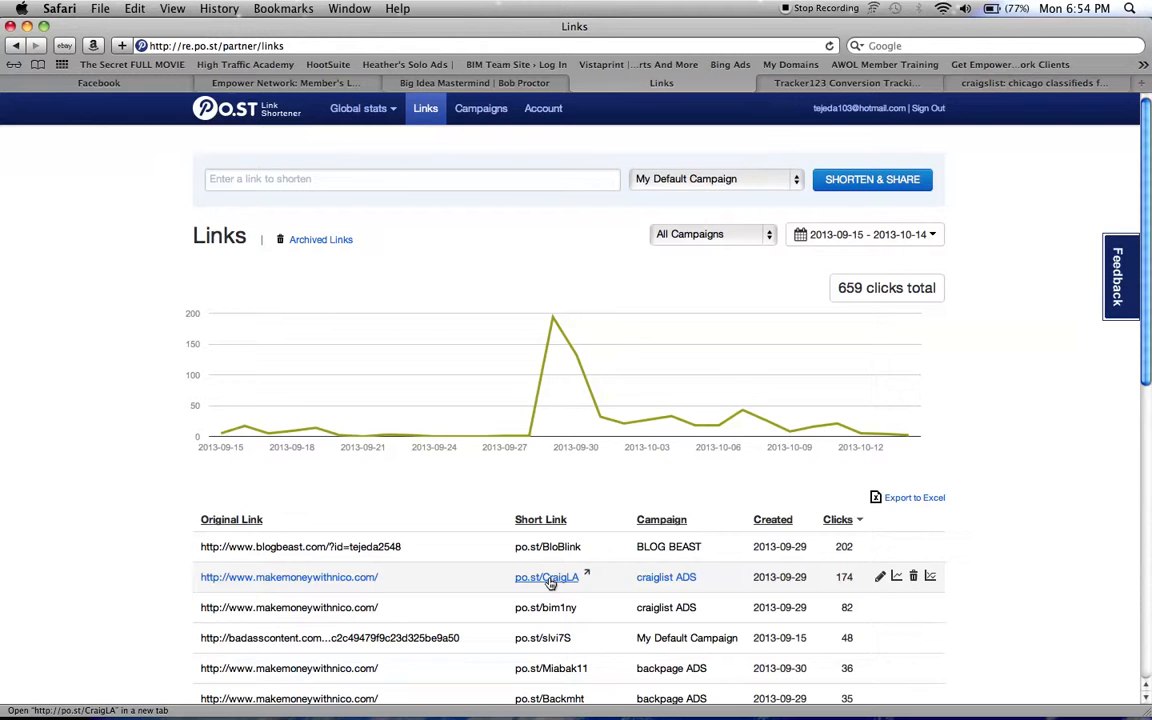
pyautogui.moveTo(570, 582)
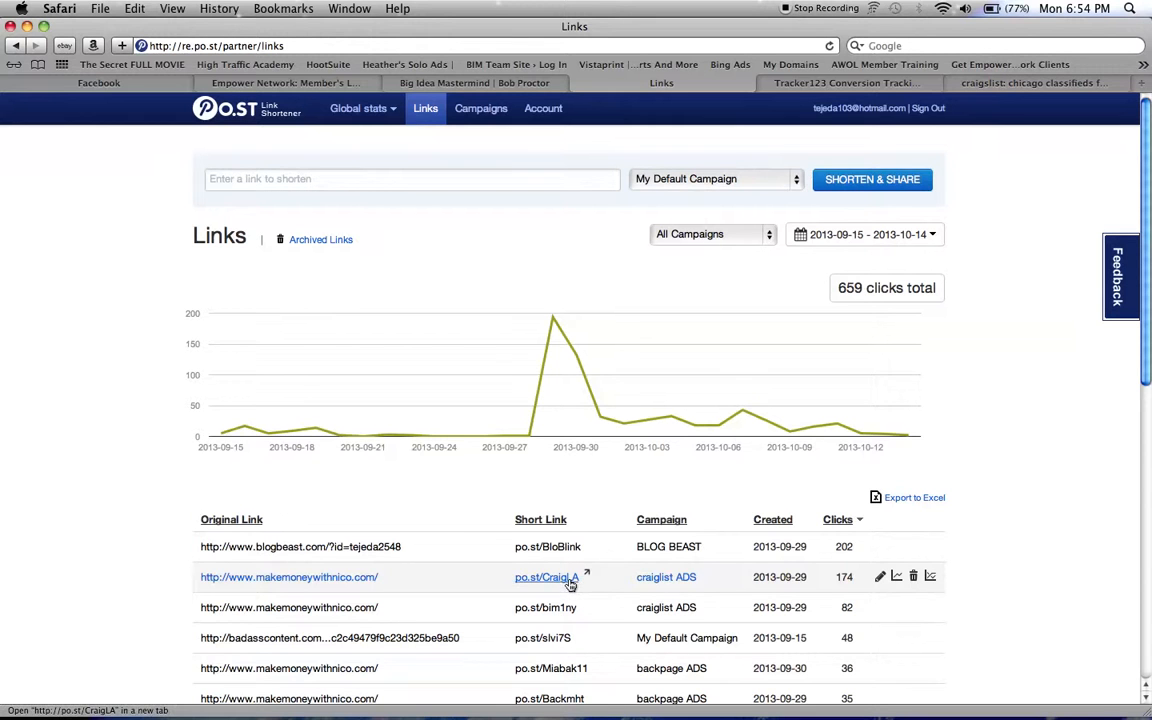
pyautogui.moveTo(546, 607)
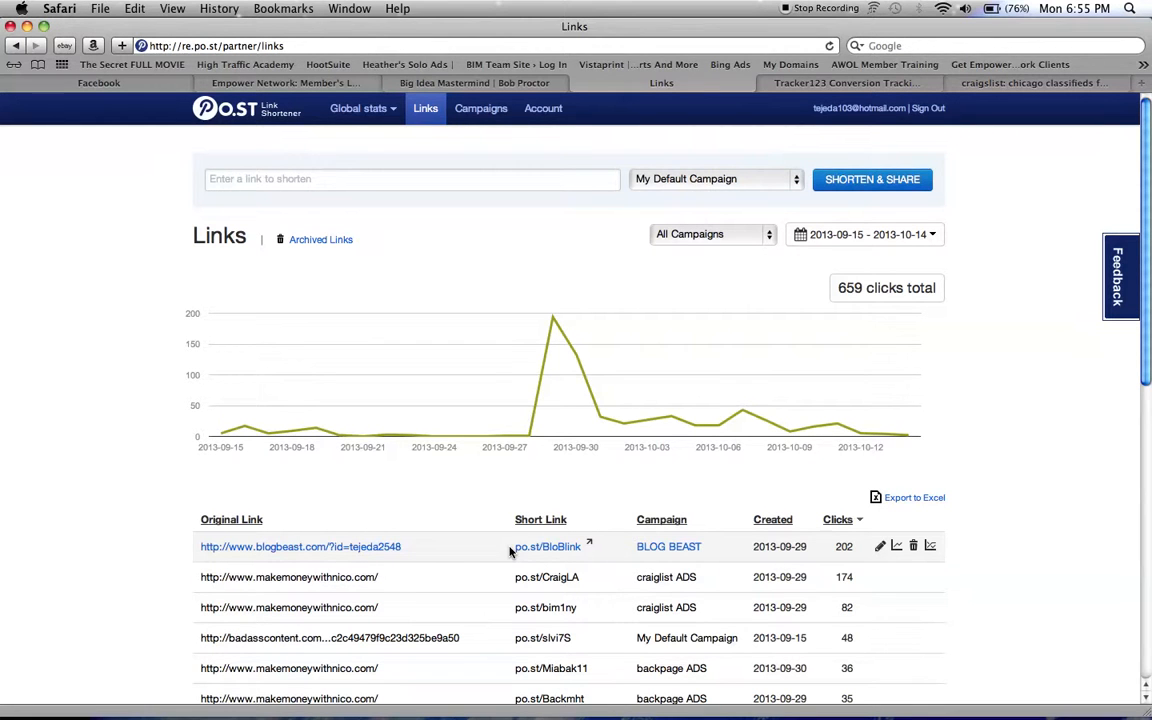
pyautogui.moveTo(481, 108)
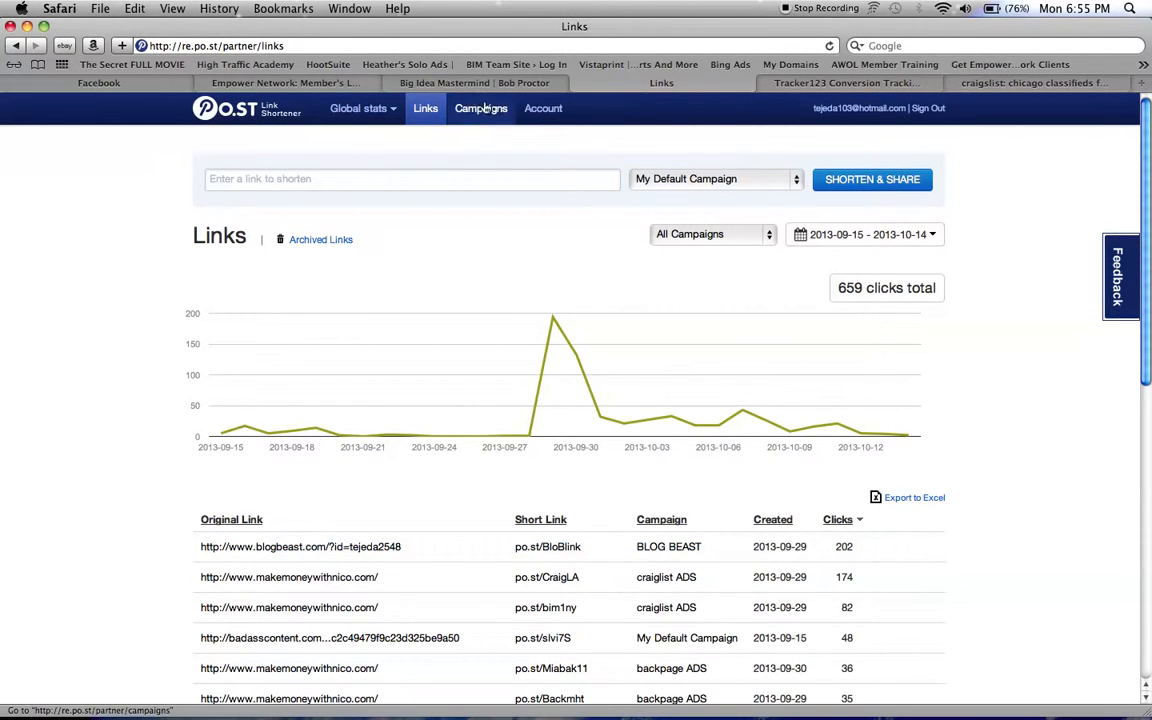
pyautogui.click(480, 108)
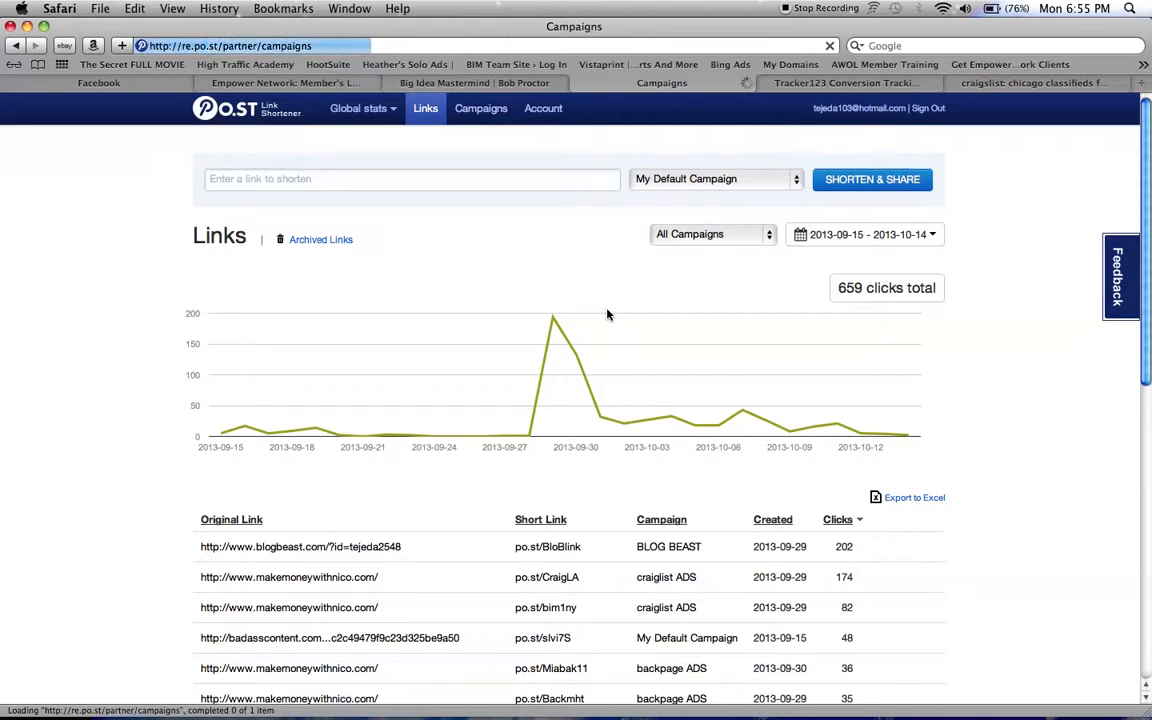
pyautogui.click(480, 108)
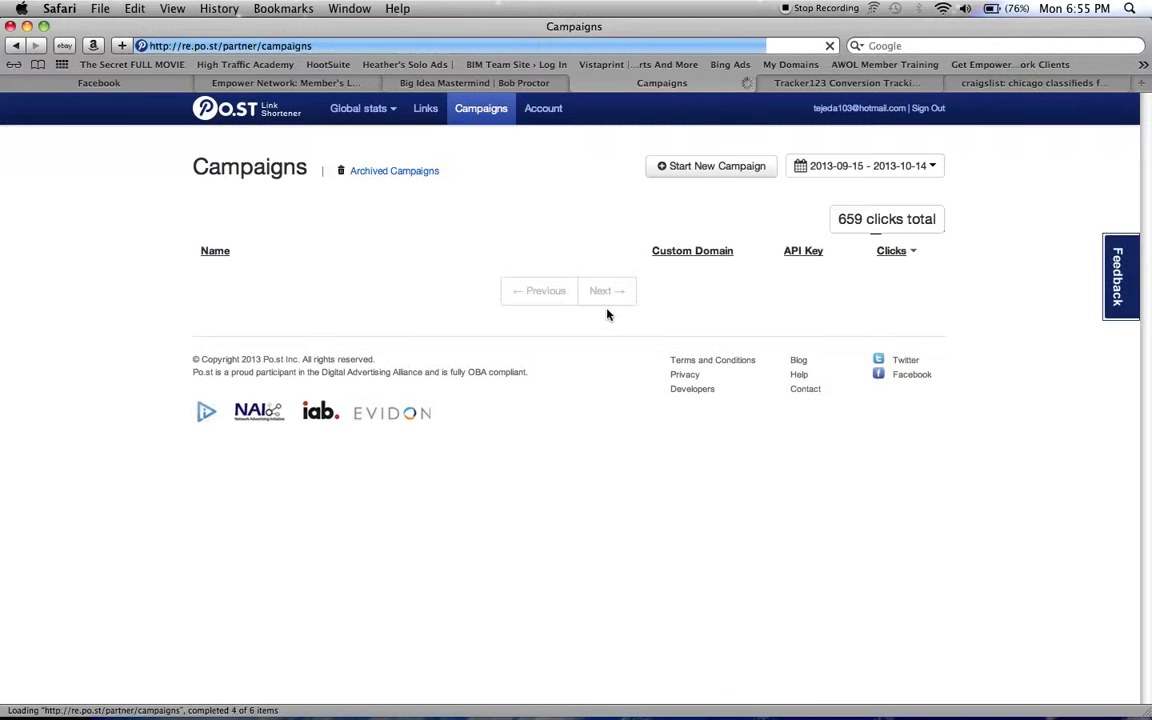